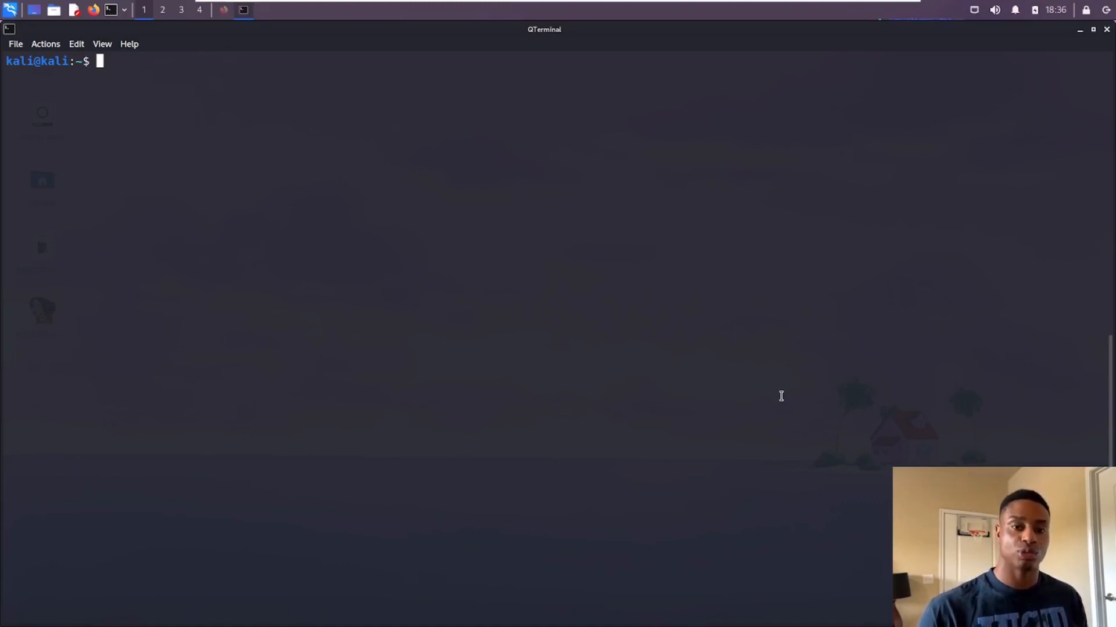
# Step: Run nmap --help to list Nmap 7.92's target, discovery and scan options
pyautogui.write('na')
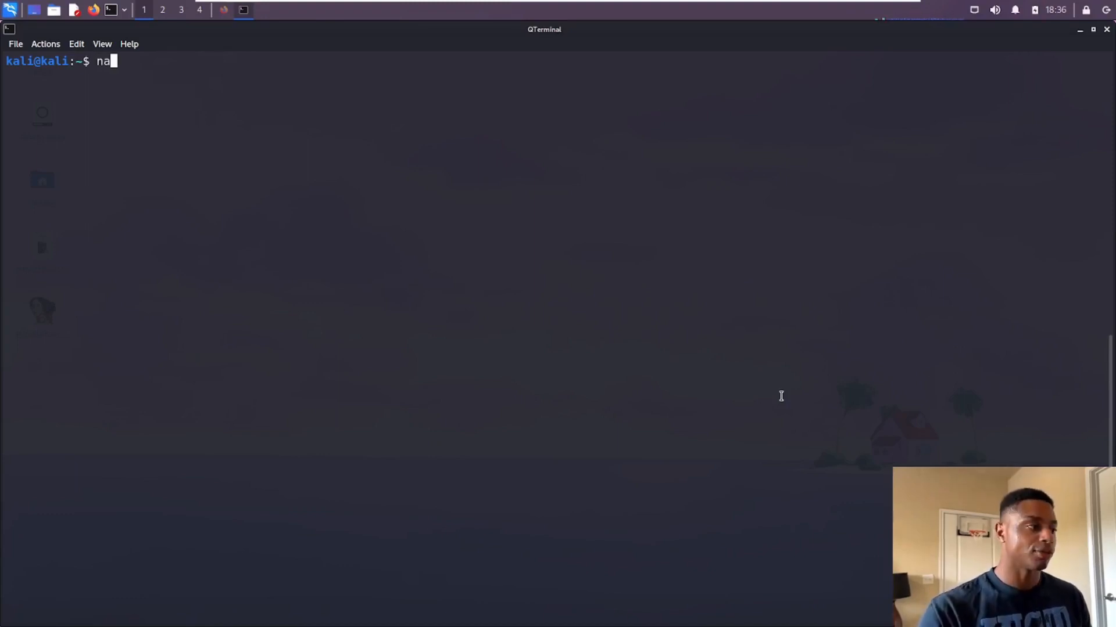
pyautogui.write('map --help')
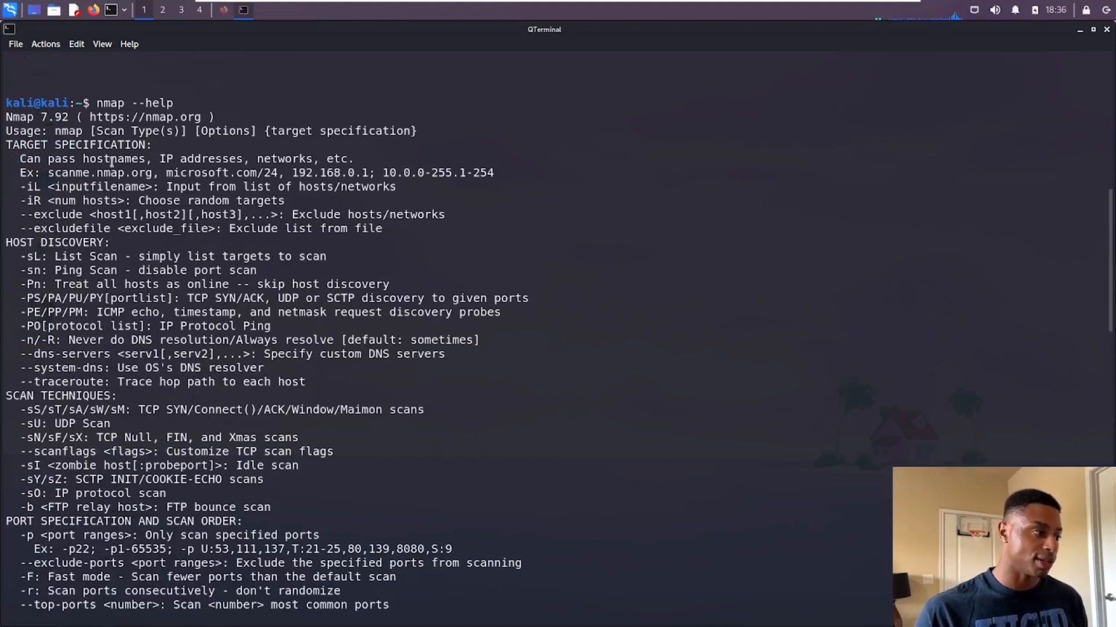
pyautogui.doubleClick(69, 131)
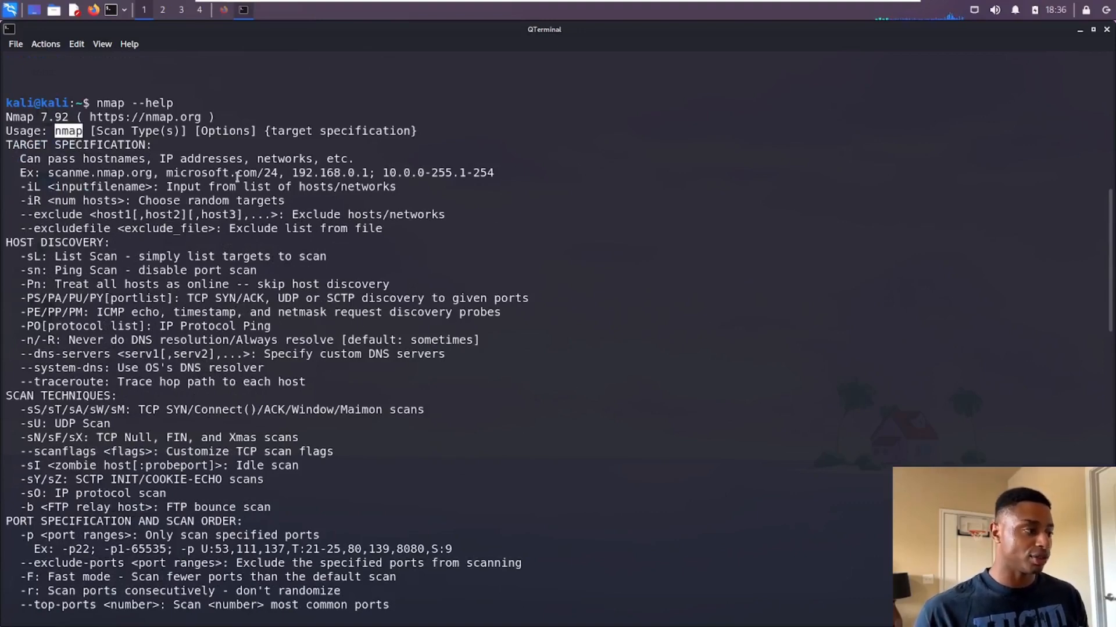
pyautogui.doubleClick(134, 131)
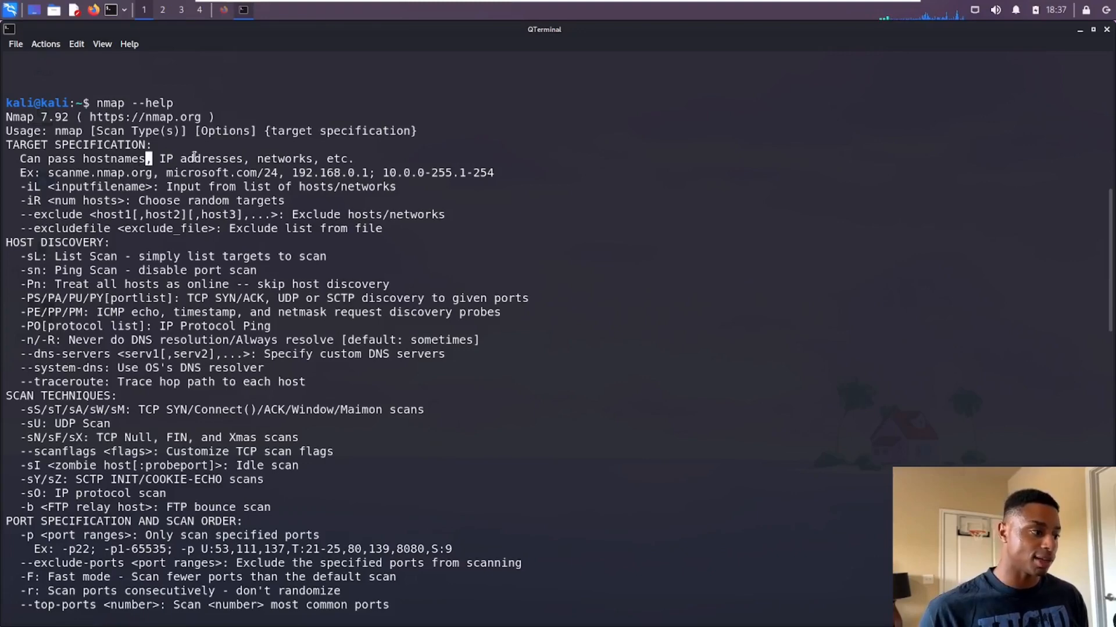
pyautogui.doubleClick(97, 172)
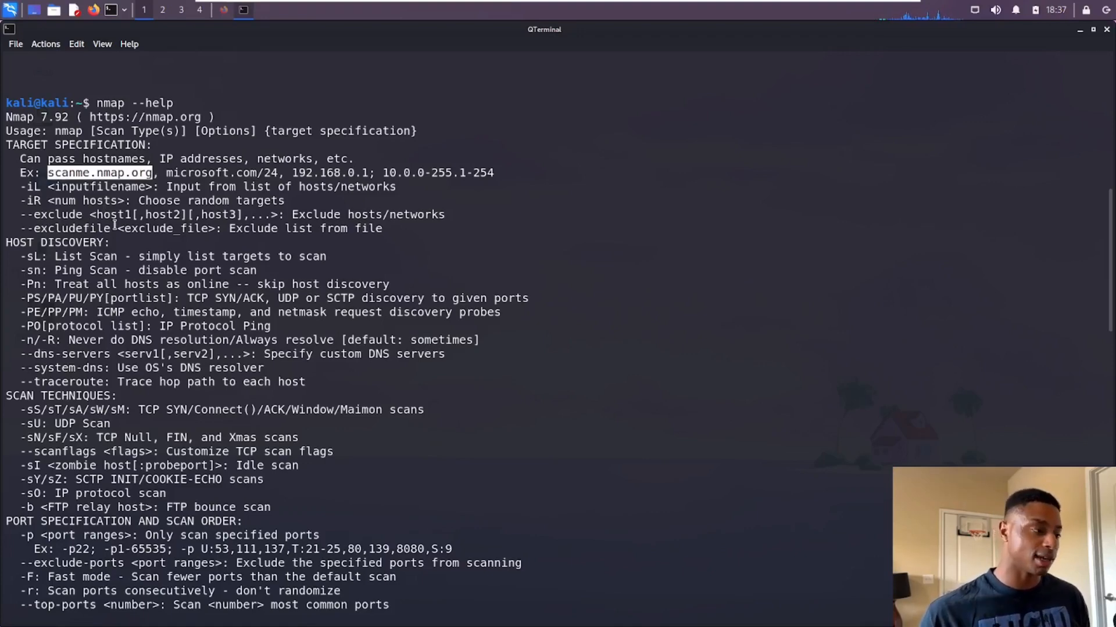
pyautogui.doubleClick(220, 172)
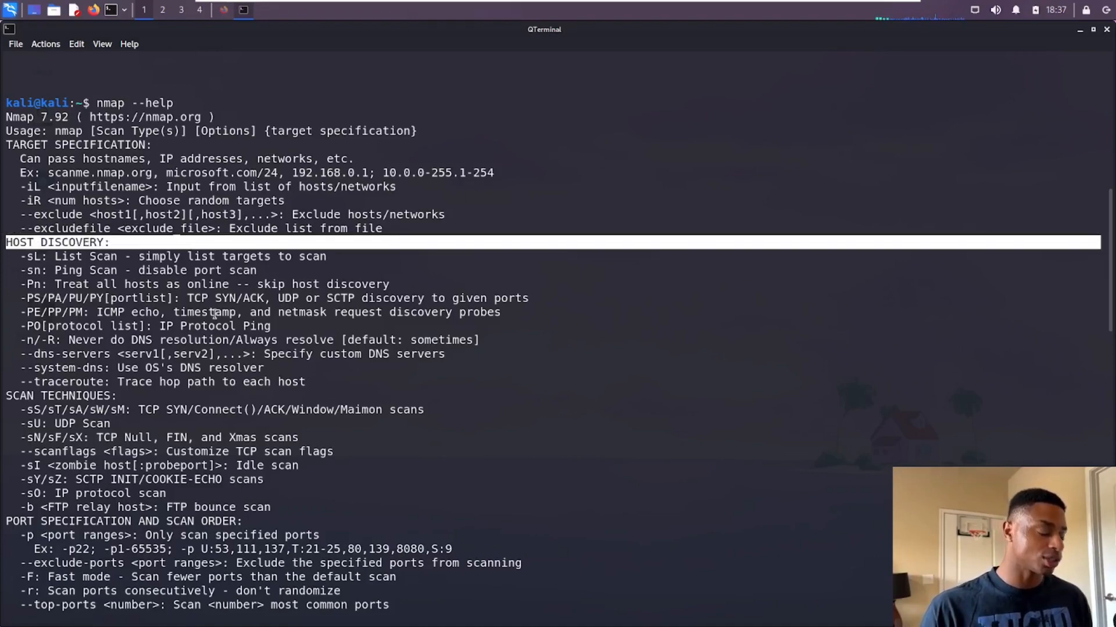
pyautogui.scroll(-3)
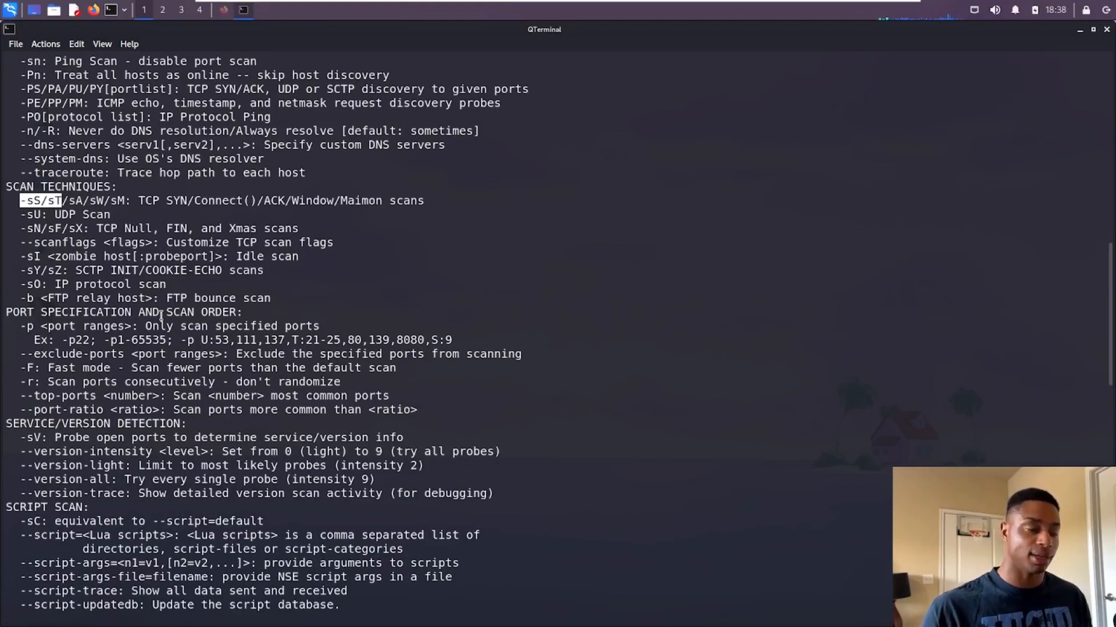
pyautogui.tripleClick(213, 200)
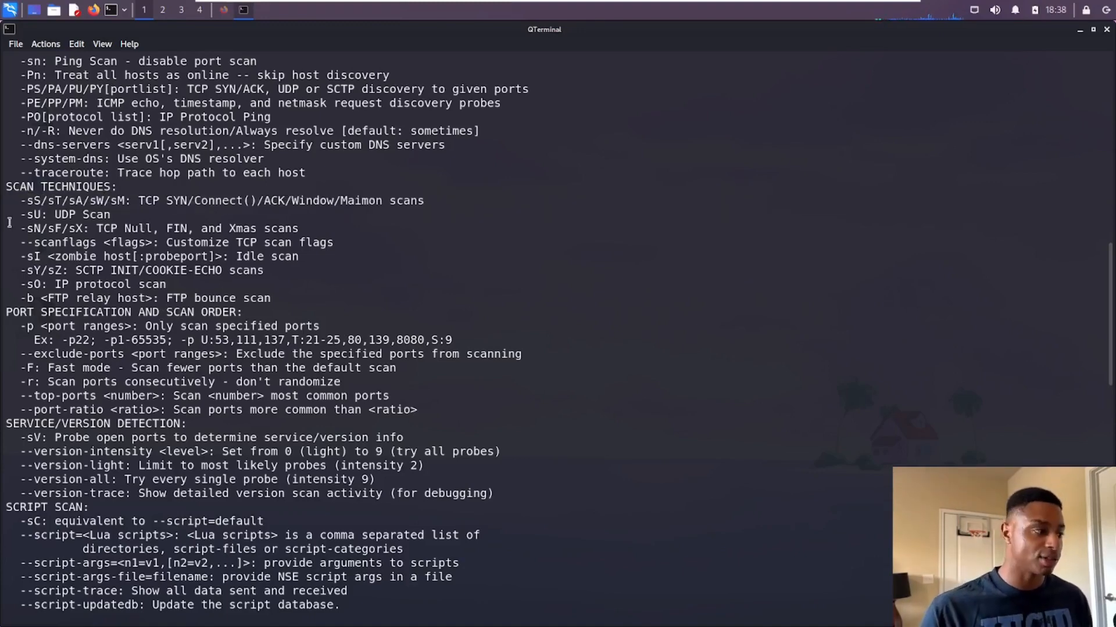
pyautogui.doubleClick(144, 200)
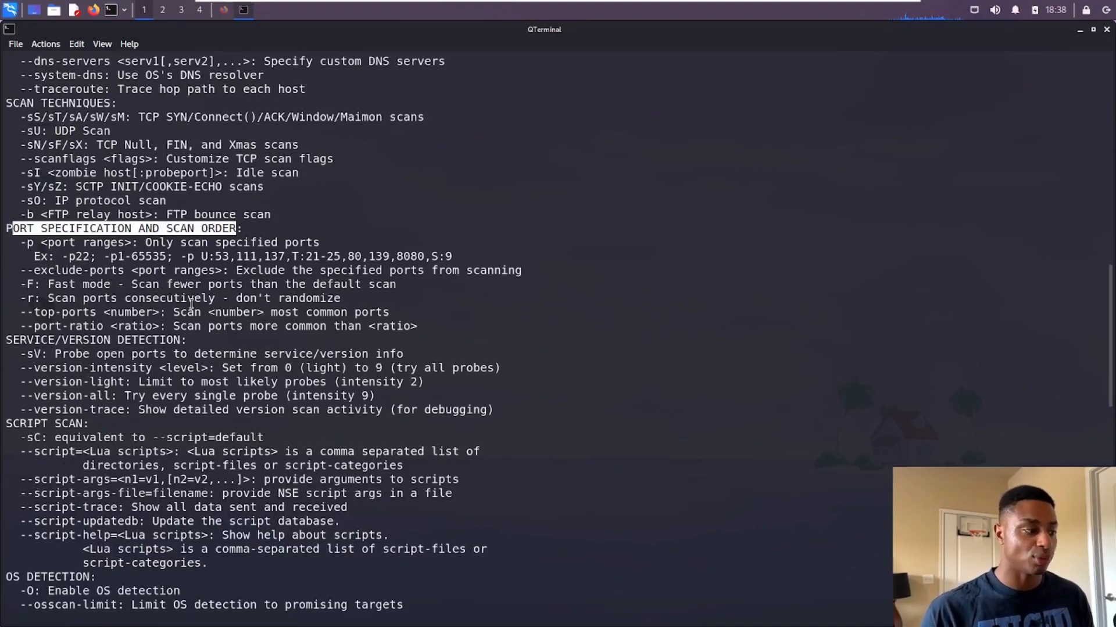
pyautogui.scroll(-3)
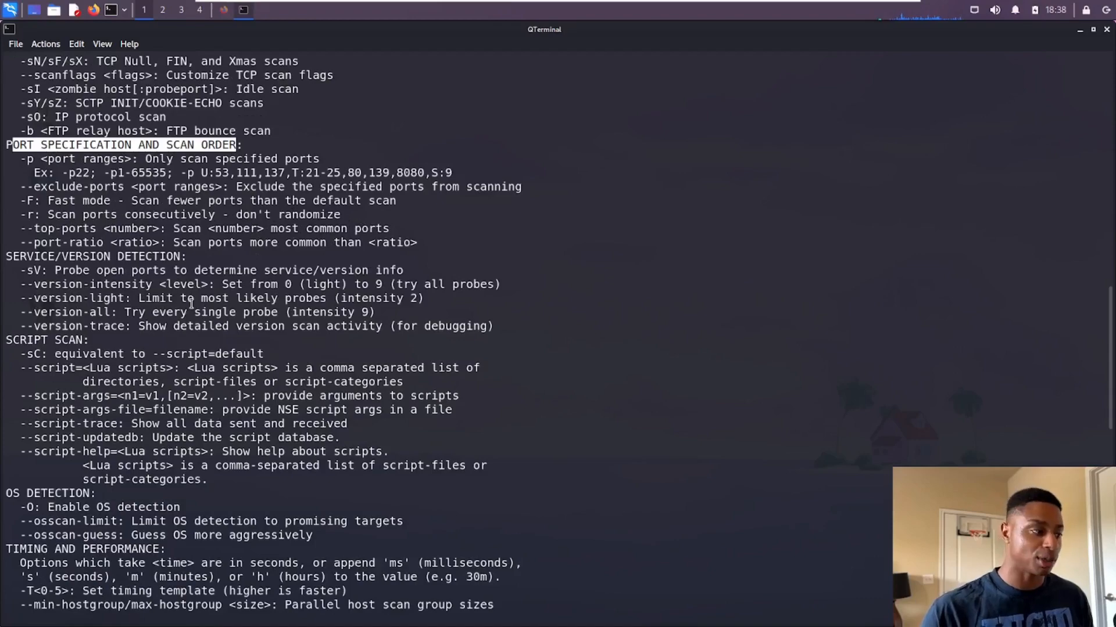
pyautogui.scroll(-3)
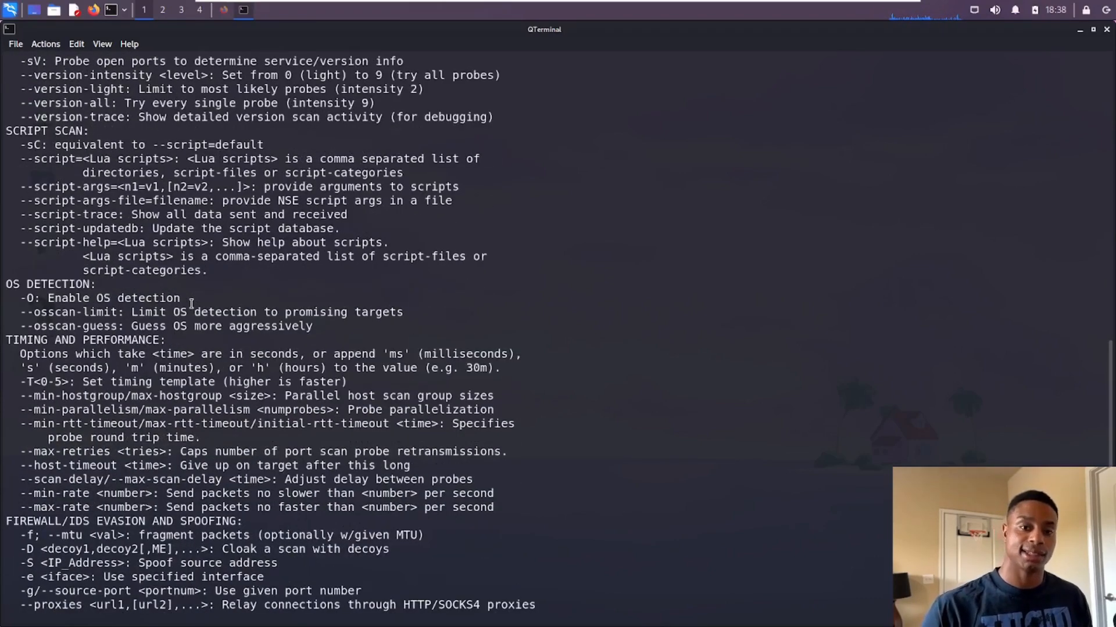
pyautogui.scroll(-3)
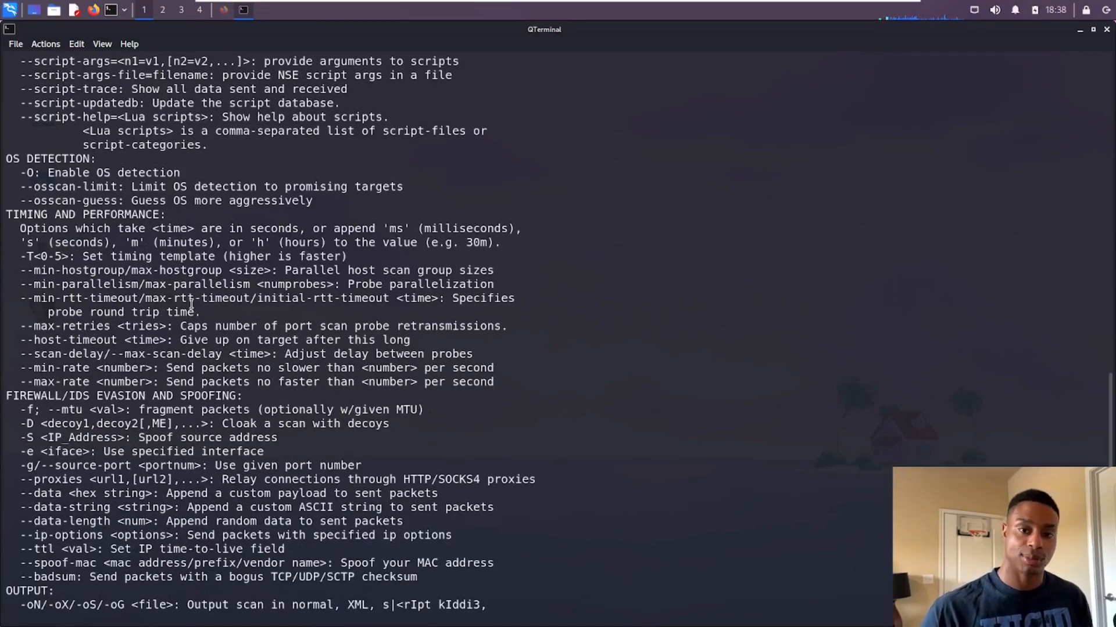
pyautogui.scroll(-3)
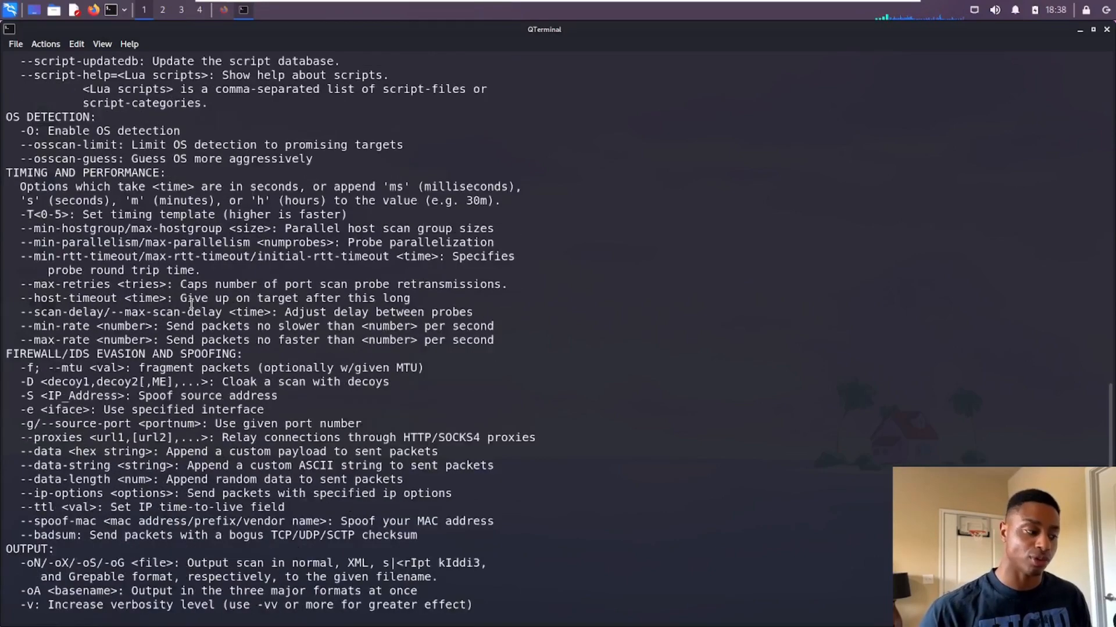
pyautogui.scroll(-3)
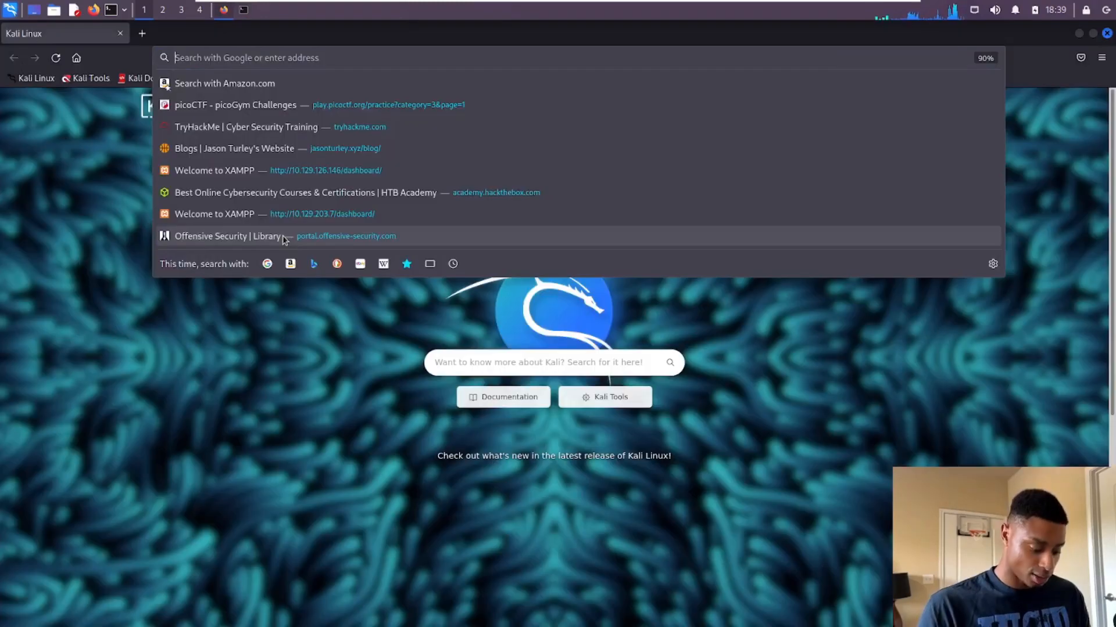
# Step: Search Google for "nmap tcp scan" and open nmap.org's TCP Connect Scan (-sT) page
pyautogui.write('nmap tcp')
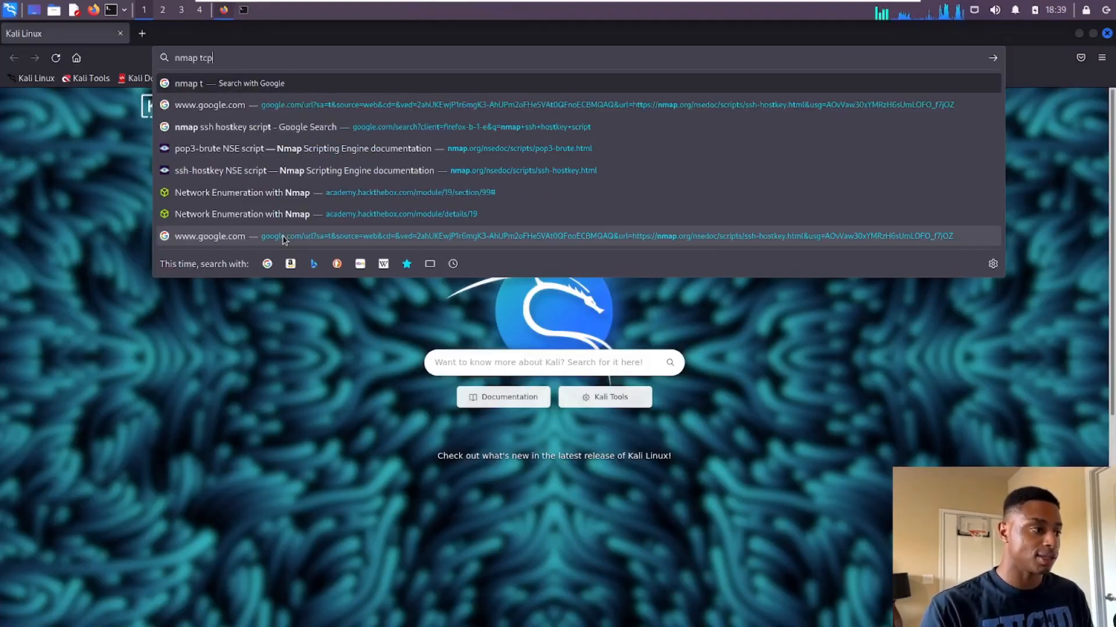
pyautogui.press('Return')
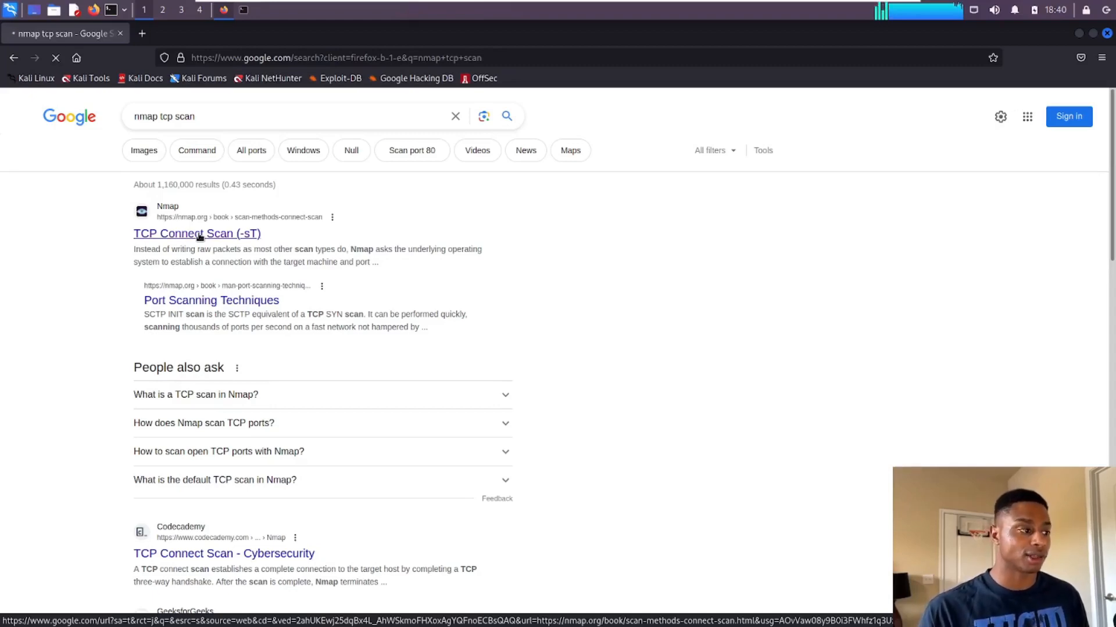
pyautogui.click(196, 234)
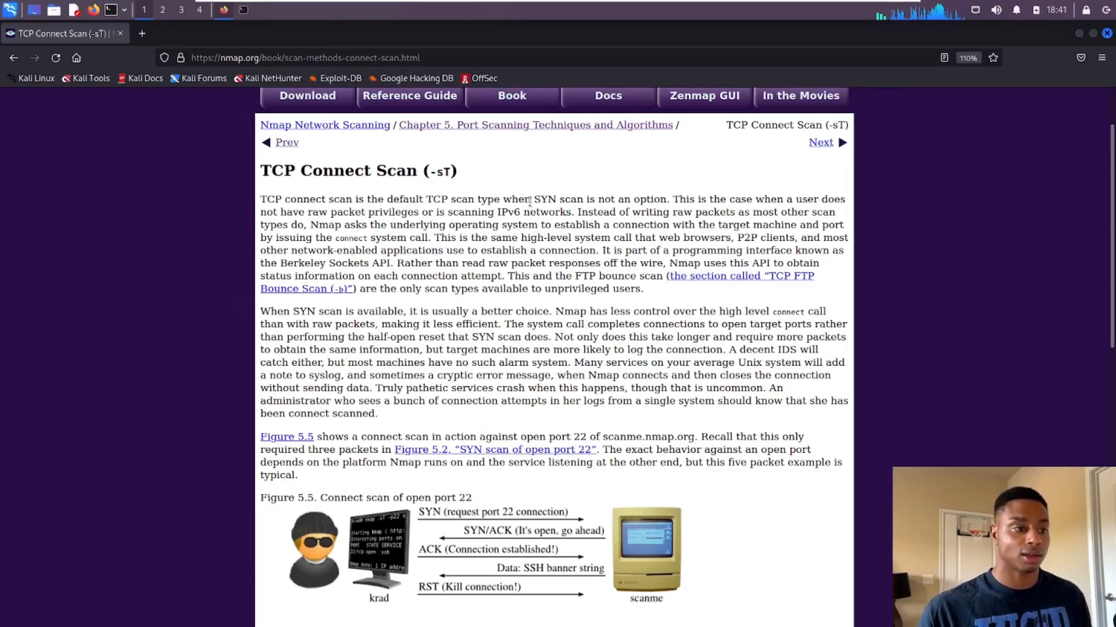
pyautogui.moveTo(532, 199); pyautogui.dragTo(653, 199)
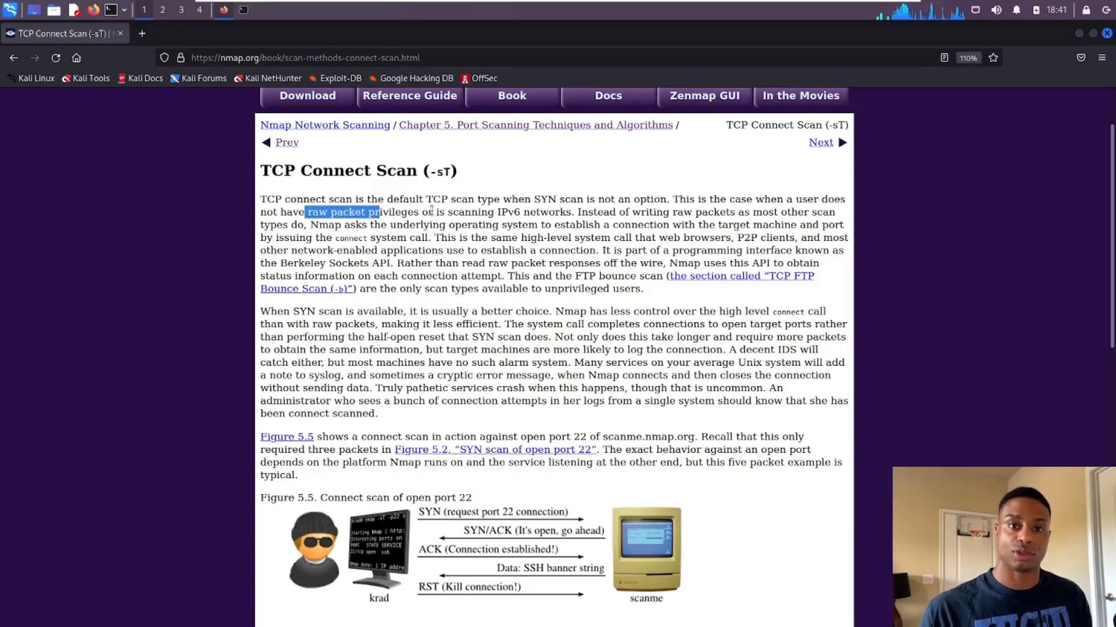
pyautogui.scroll(-3)
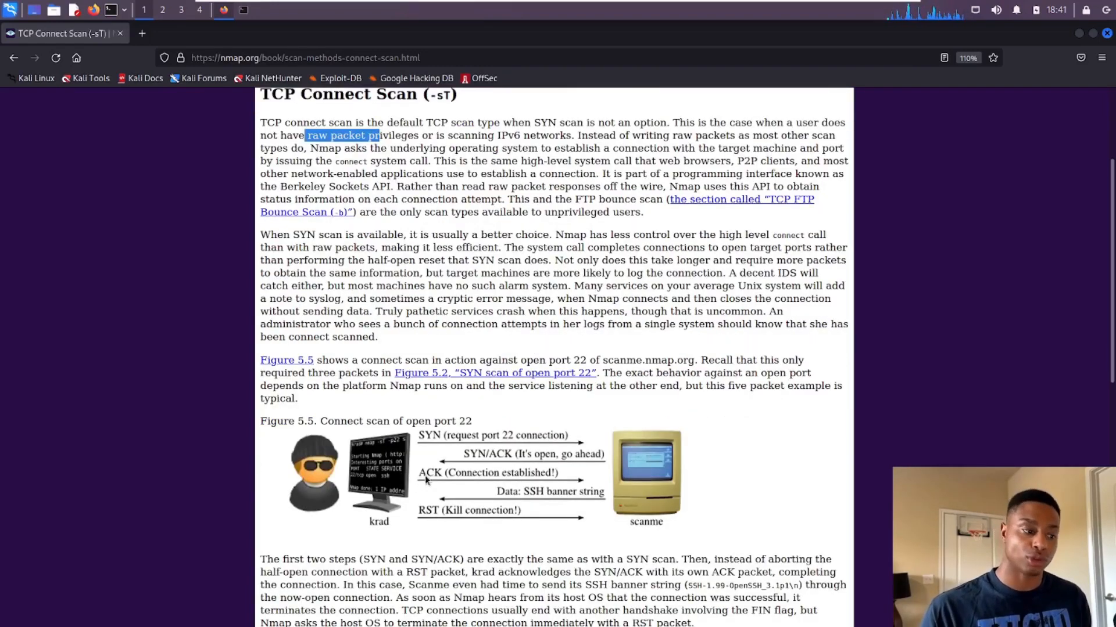
pyautogui.scroll(-3)
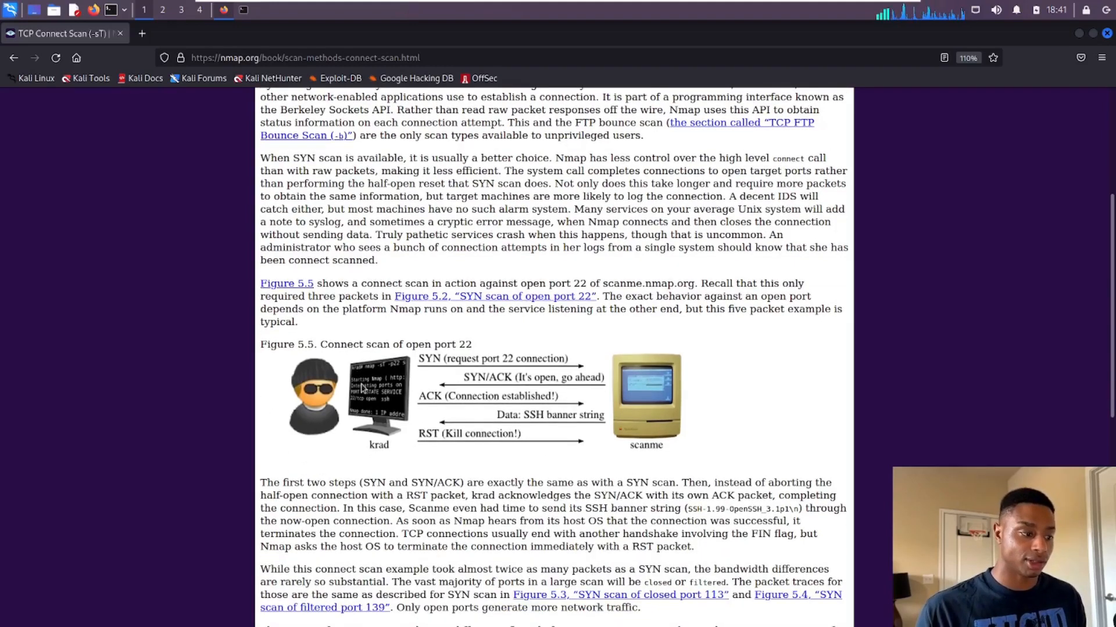
pyautogui.moveTo(446, 389)
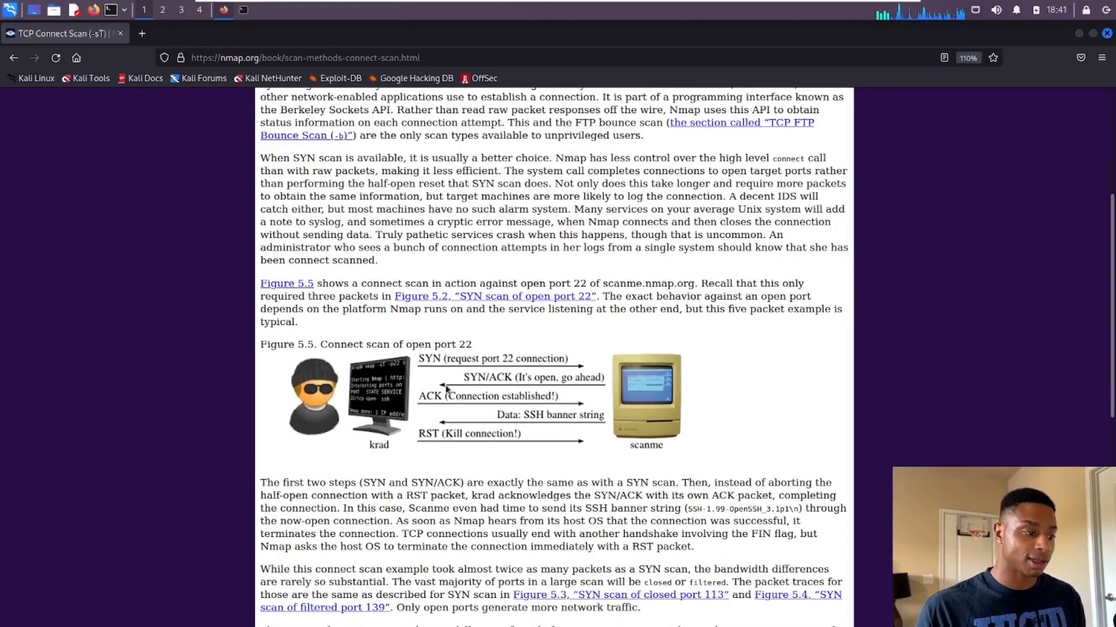
pyautogui.moveTo(381, 391)
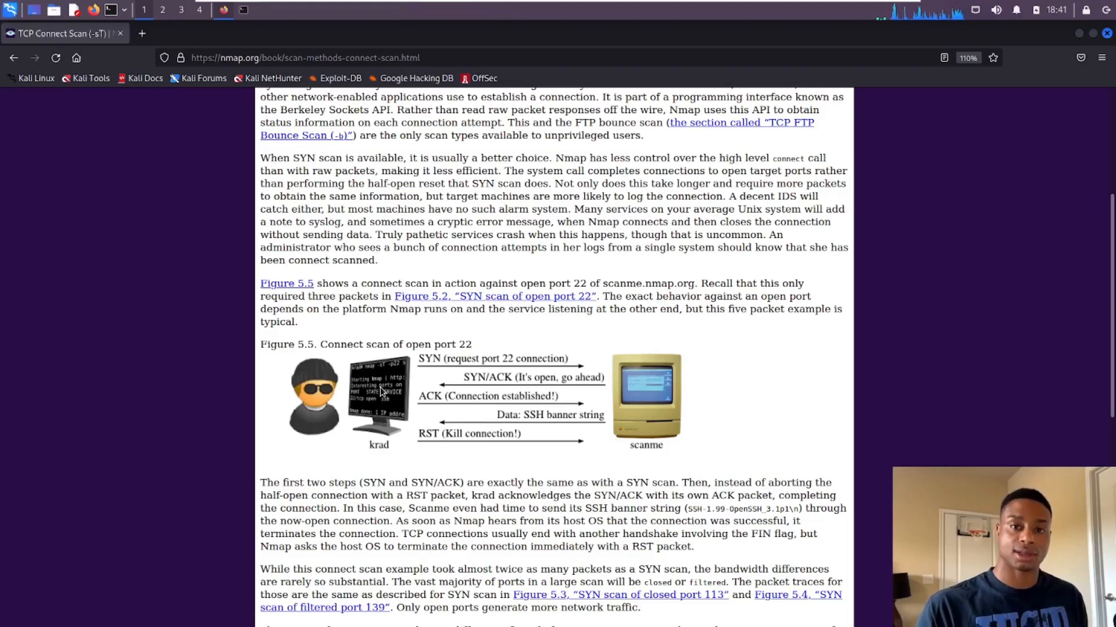
pyautogui.moveTo(562, 426)
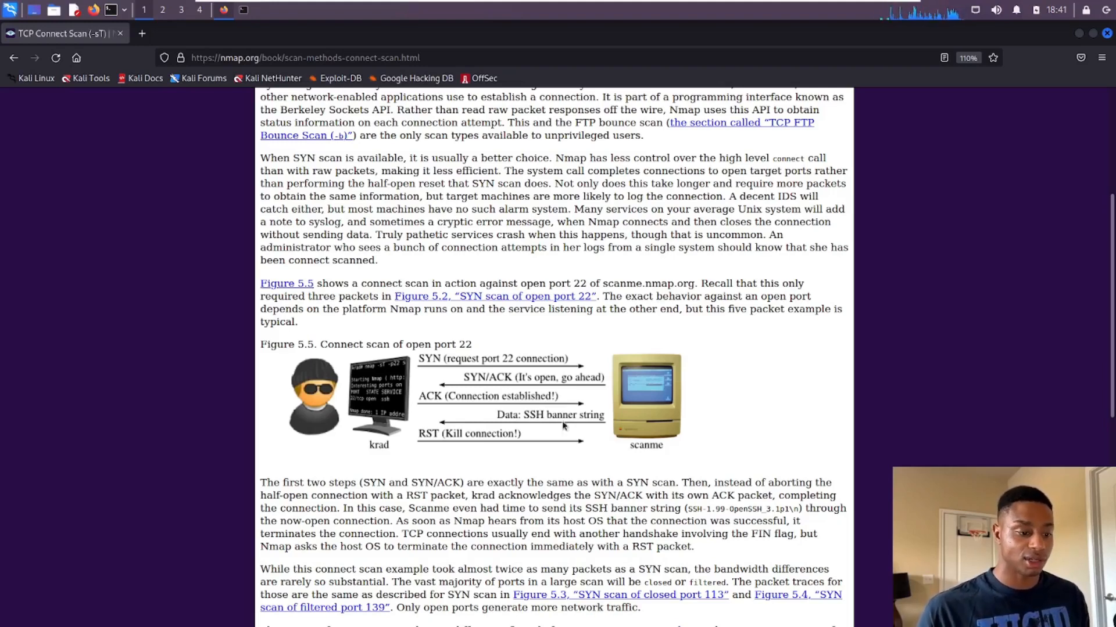
pyautogui.moveTo(640, 472)
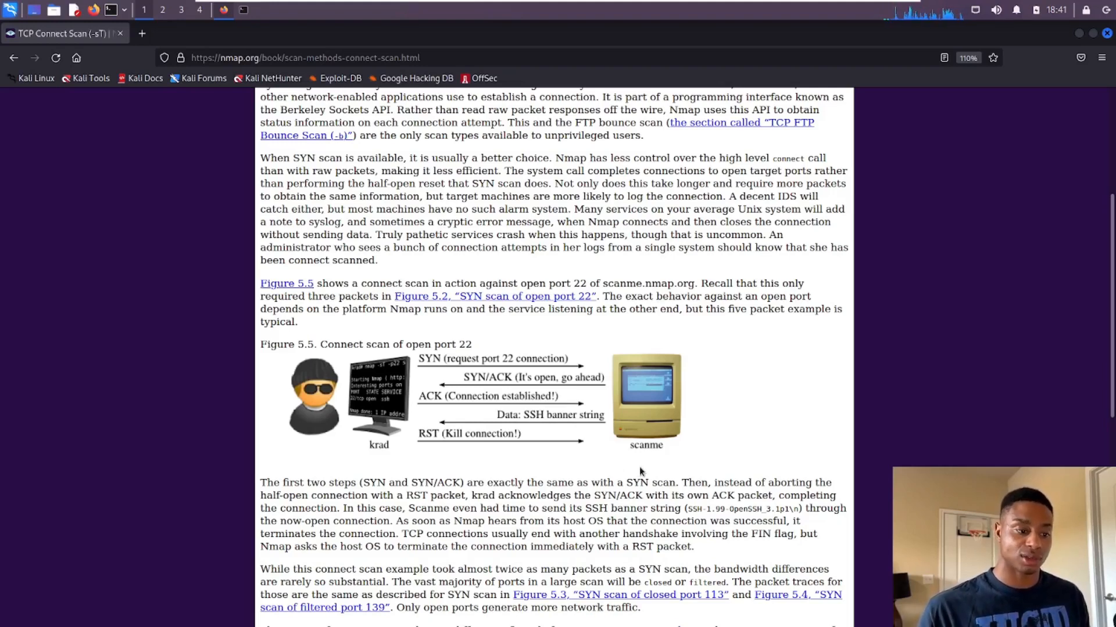
pyautogui.moveTo(409, 379)
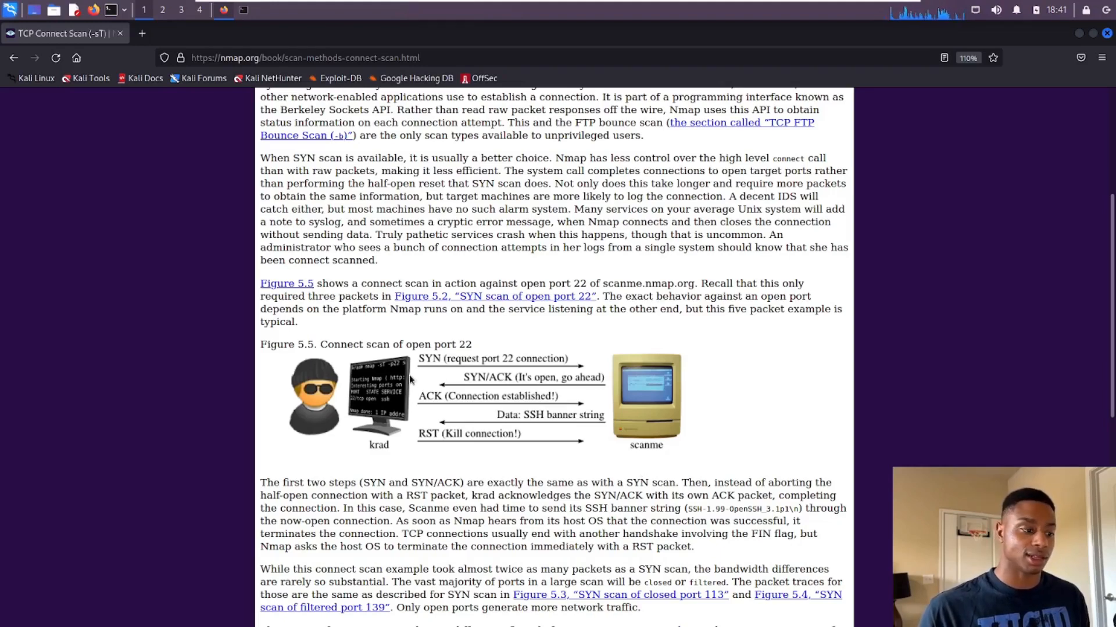
pyautogui.moveTo(463, 363)
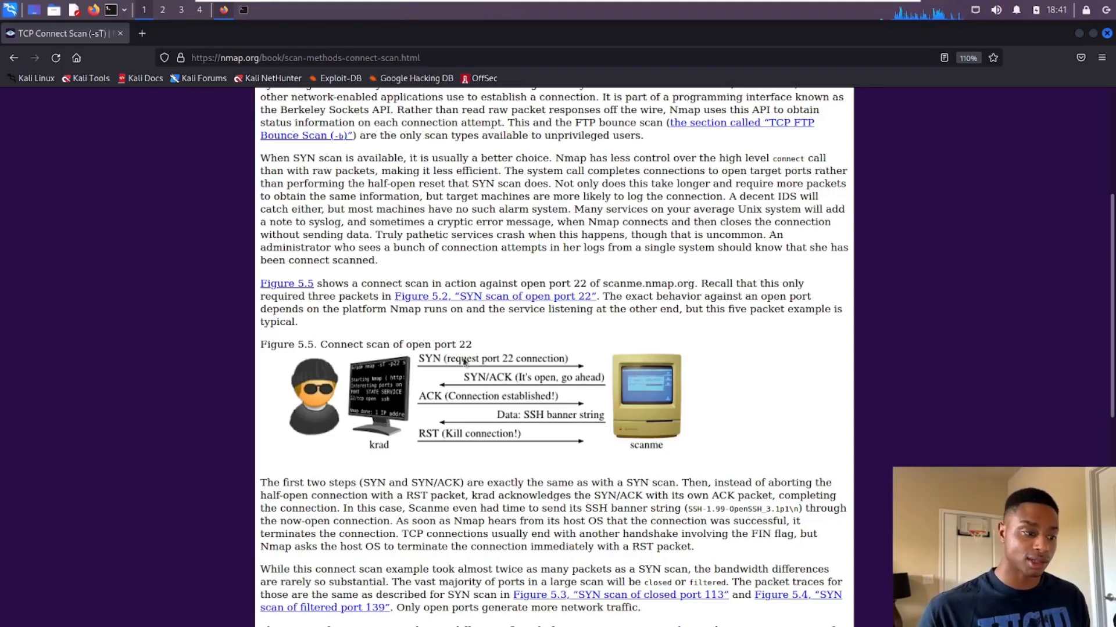
pyautogui.moveTo(600, 394)
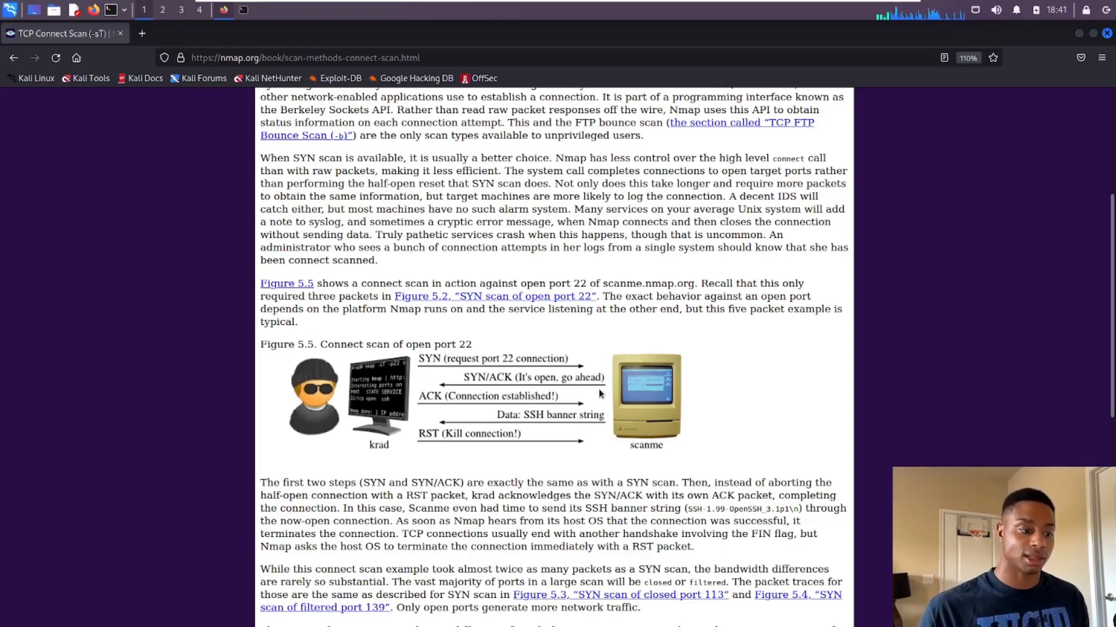
pyautogui.moveTo(511, 398)
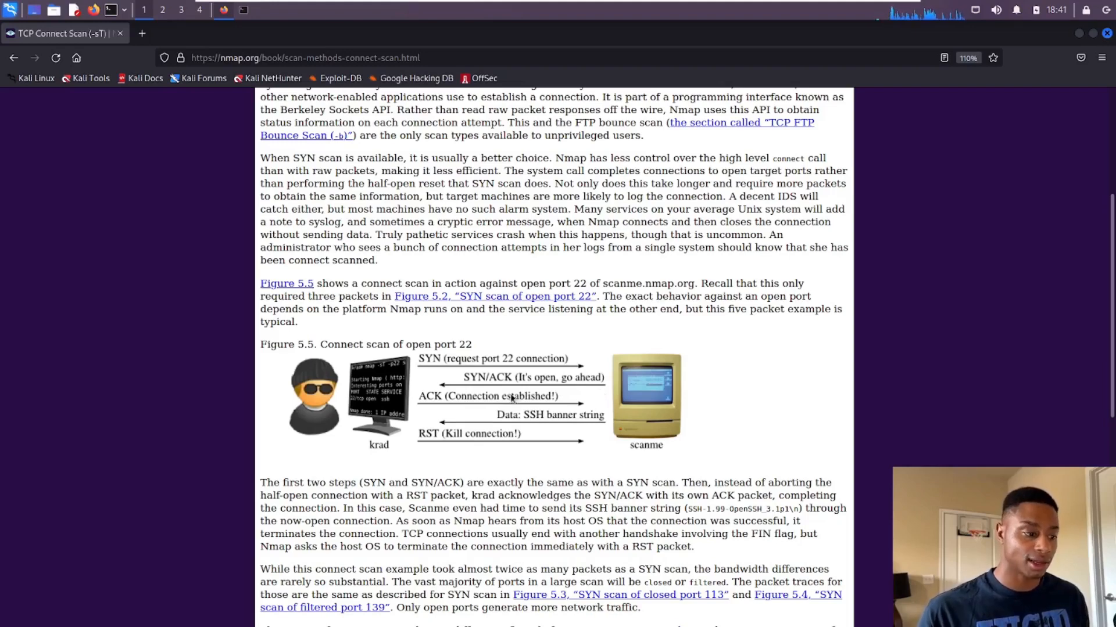
pyautogui.moveTo(391, 414)
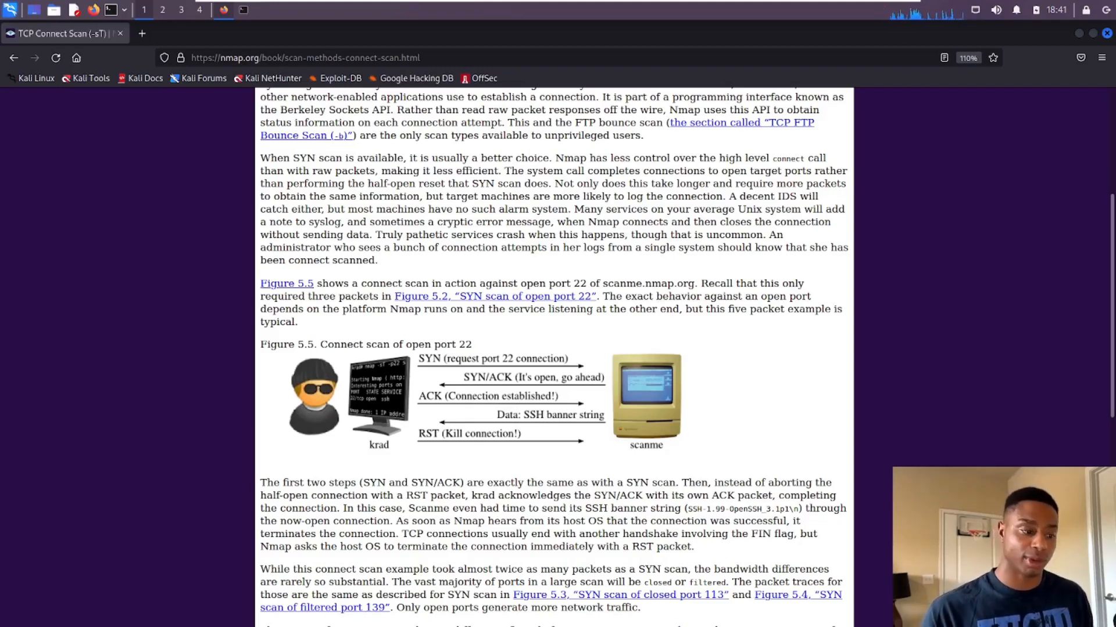
pyautogui.moveTo(280, 377)
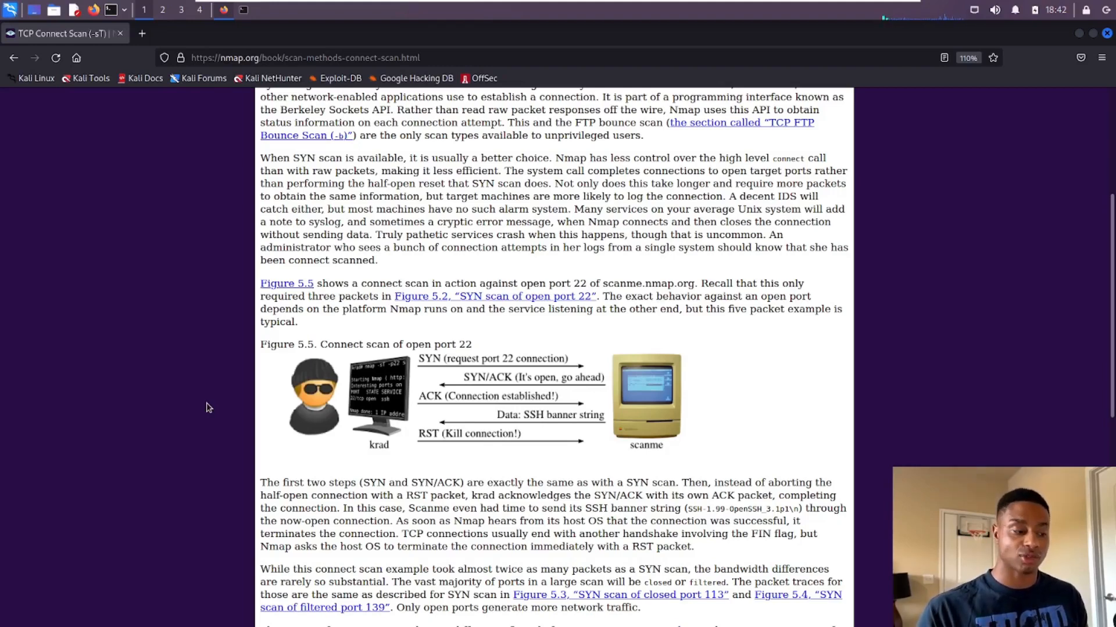
pyautogui.moveTo(378, 489)
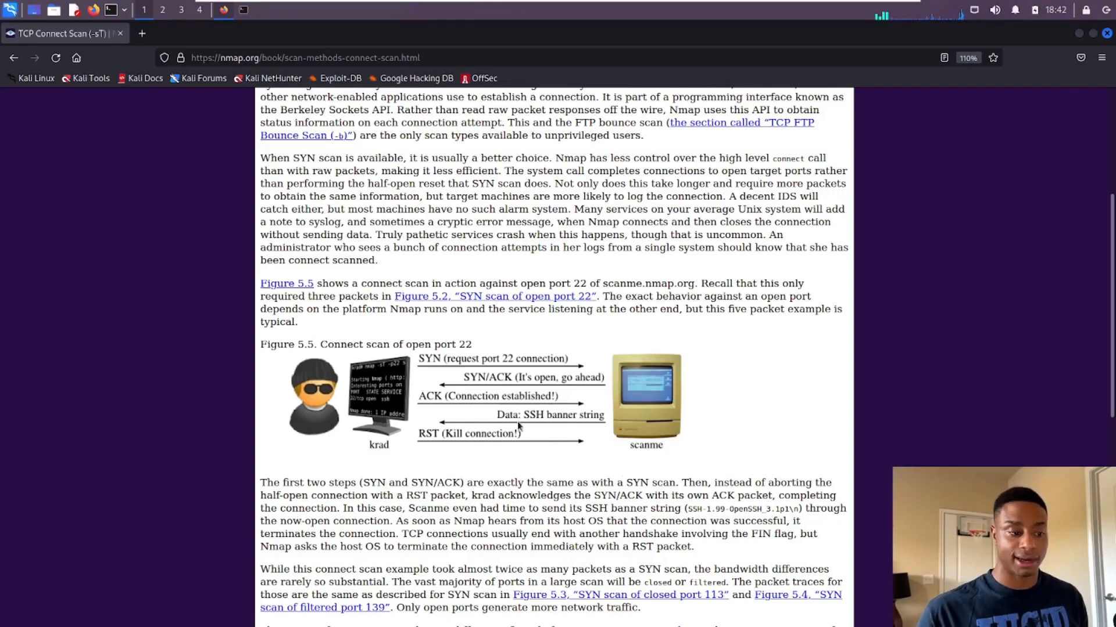
pyautogui.moveTo(603, 441)
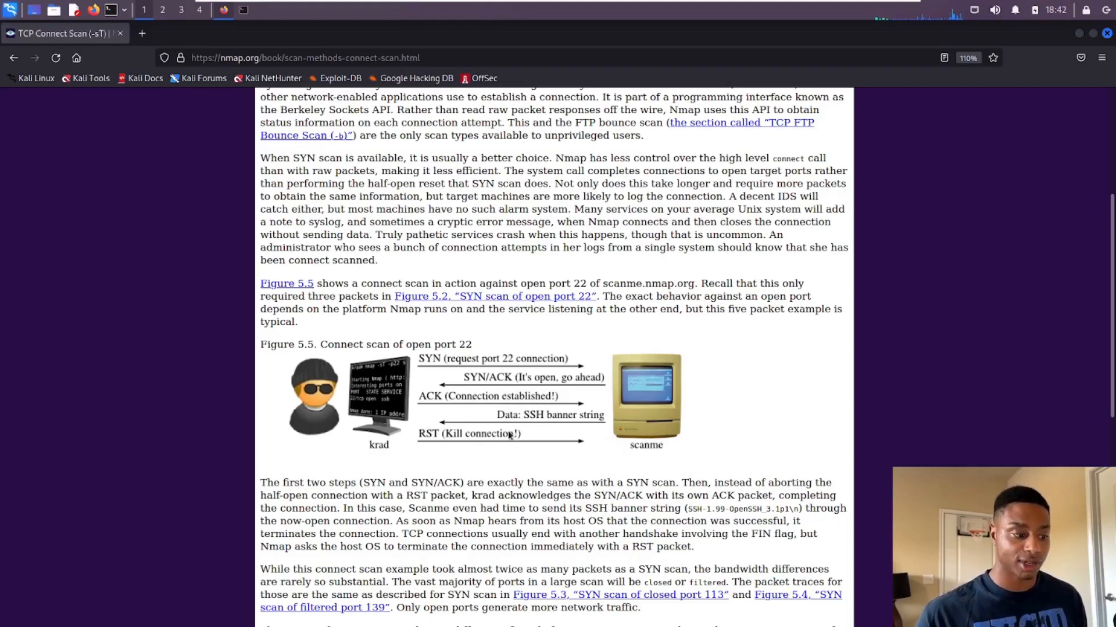
pyautogui.scroll(-3)
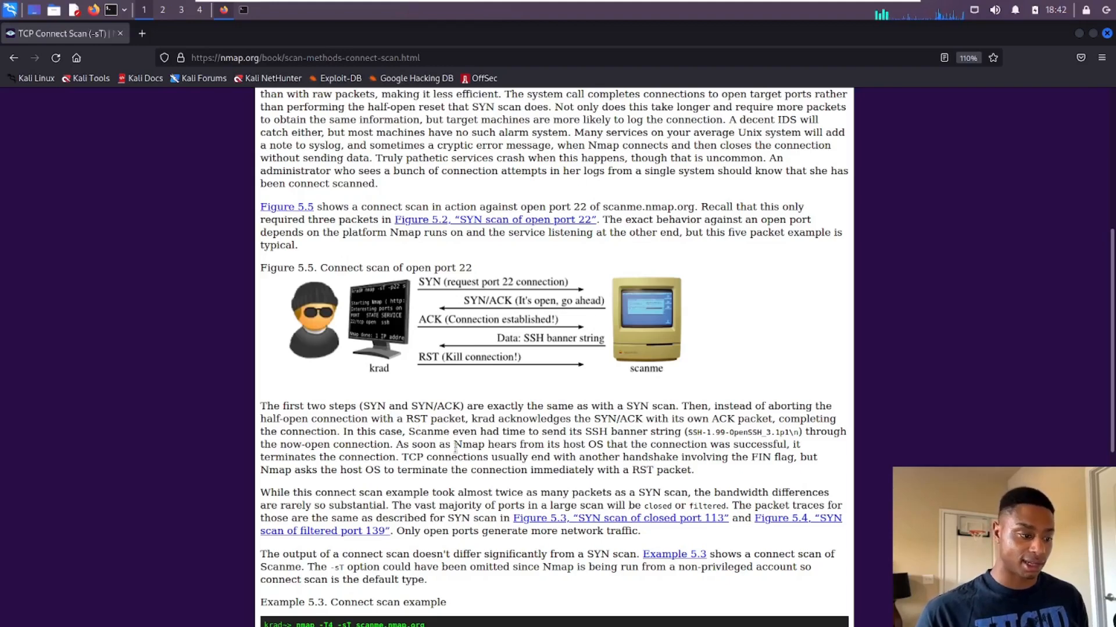
pyautogui.scroll(-3)
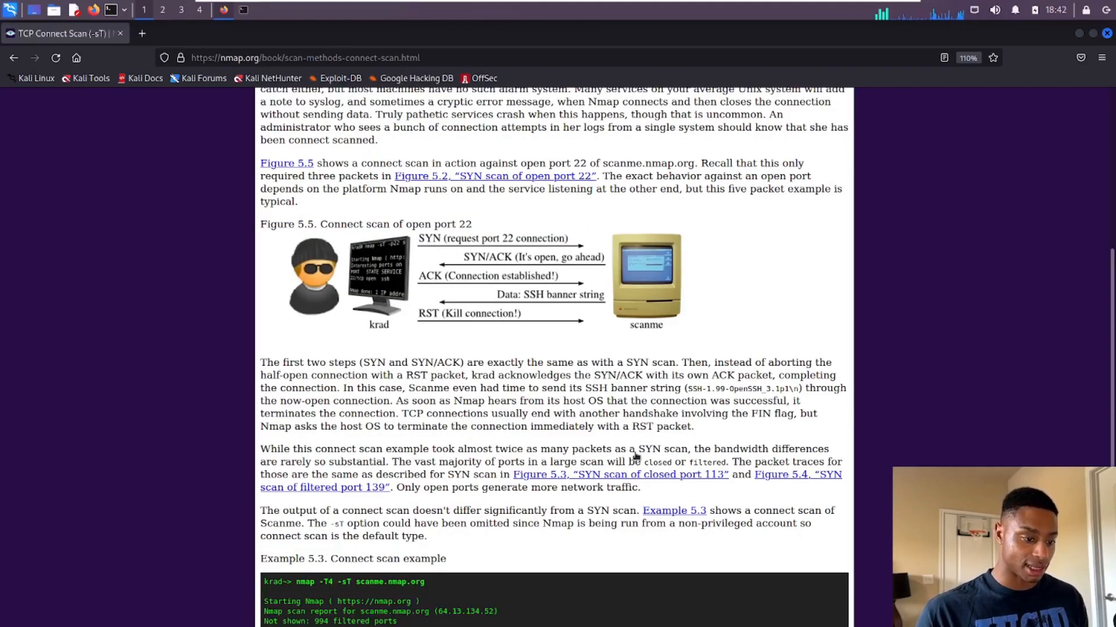
pyautogui.scroll(-3)
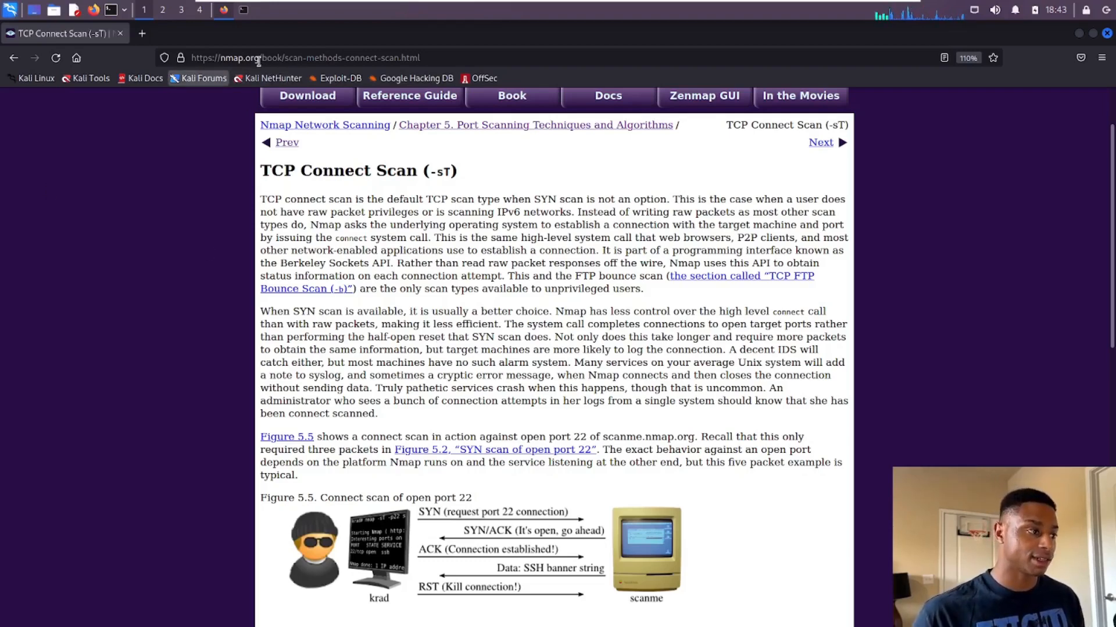
pyautogui.moveTo(213, 156)
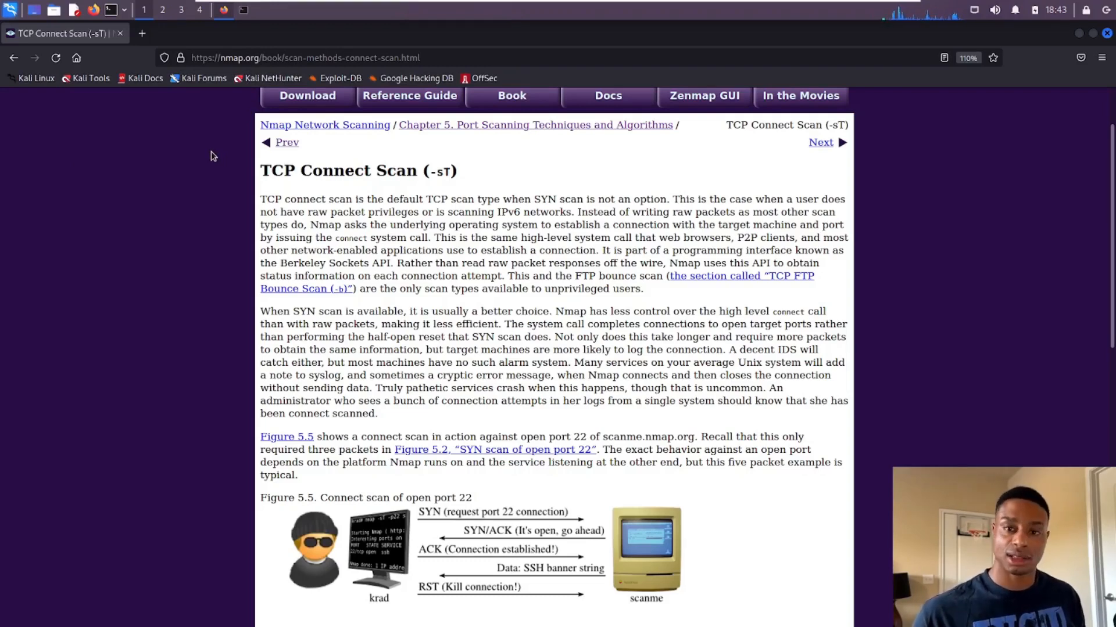
pyautogui.moveTo(384, 433)
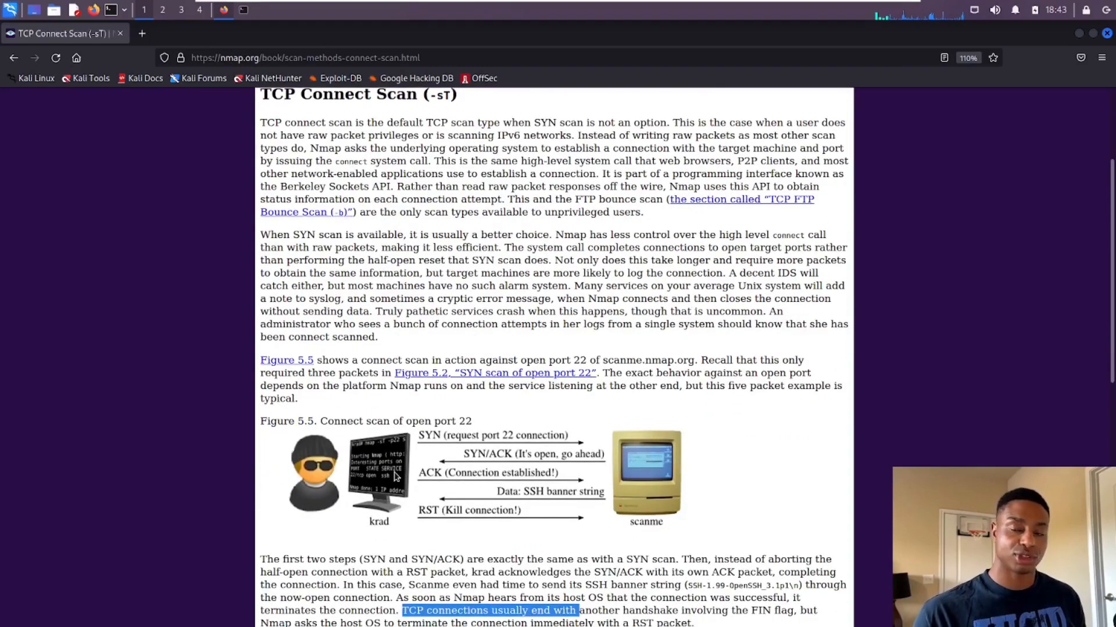
pyautogui.moveTo(423, 455)
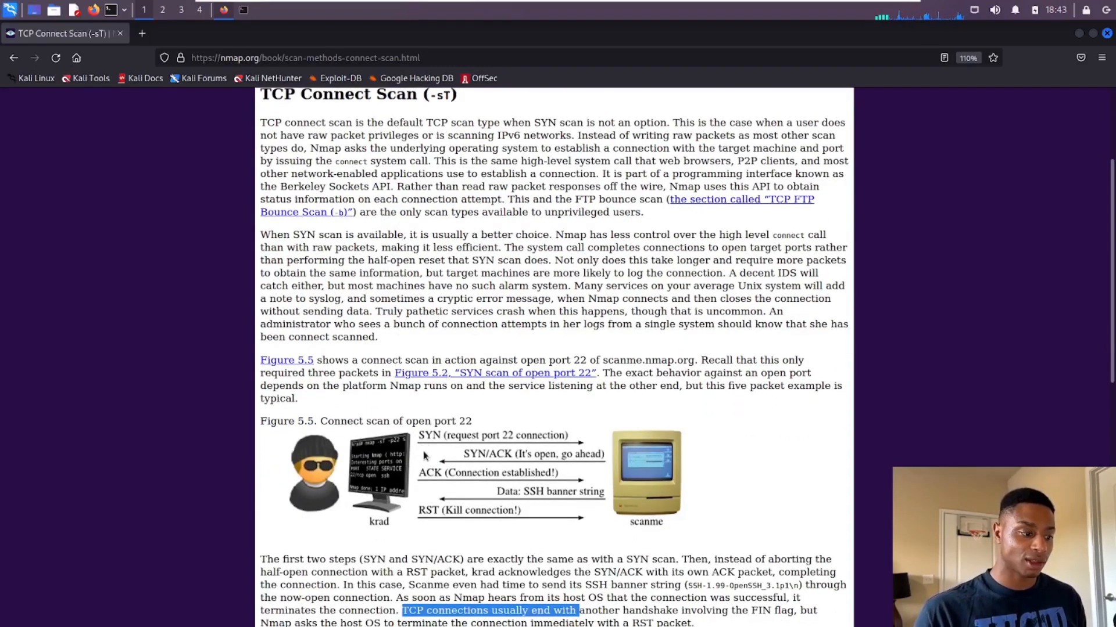
pyautogui.moveTo(463, 446)
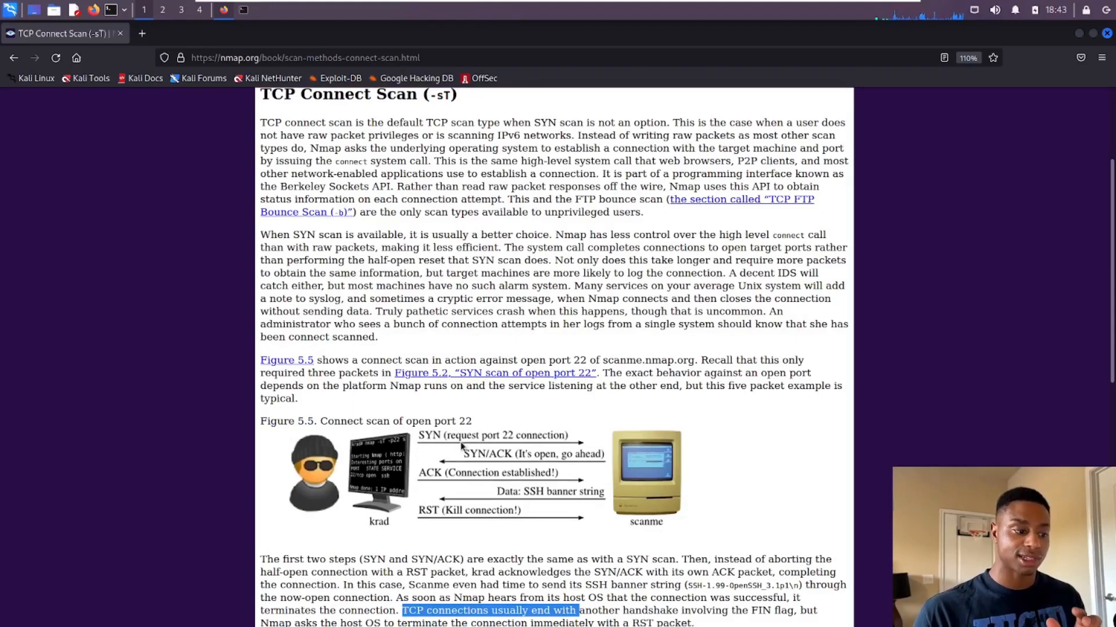
pyautogui.moveTo(469, 455)
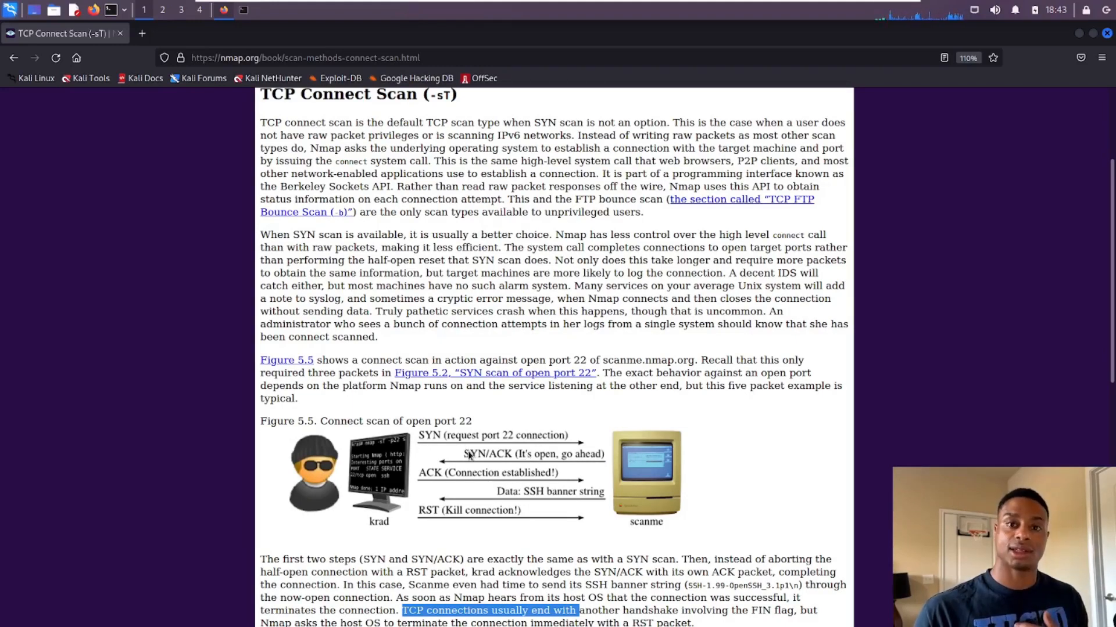
pyautogui.moveTo(456, 459)
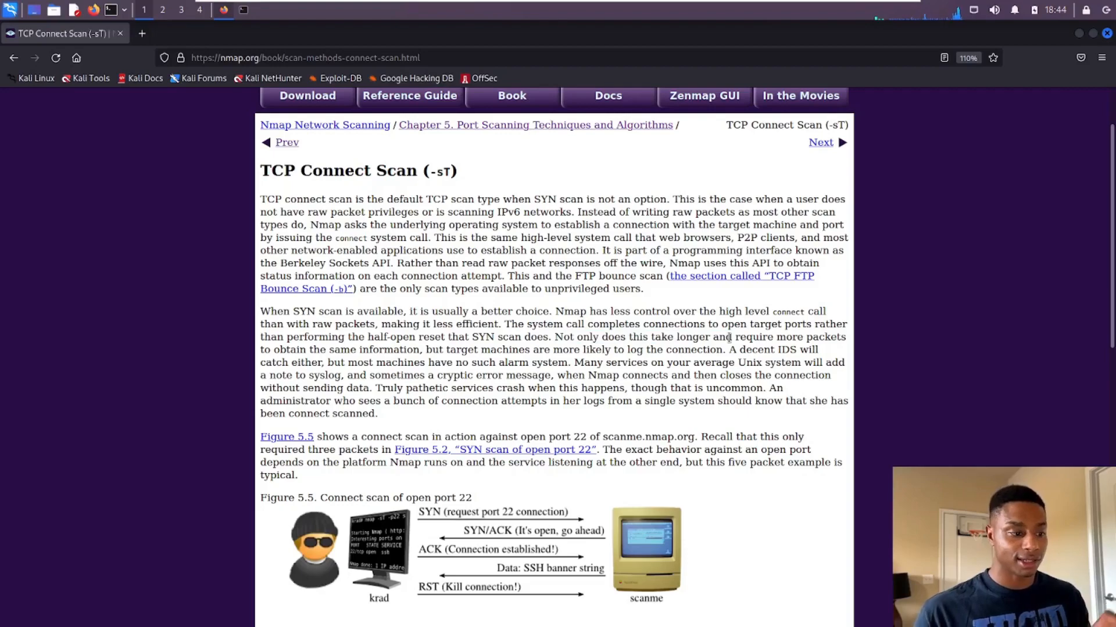
pyautogui.scroll(-3)
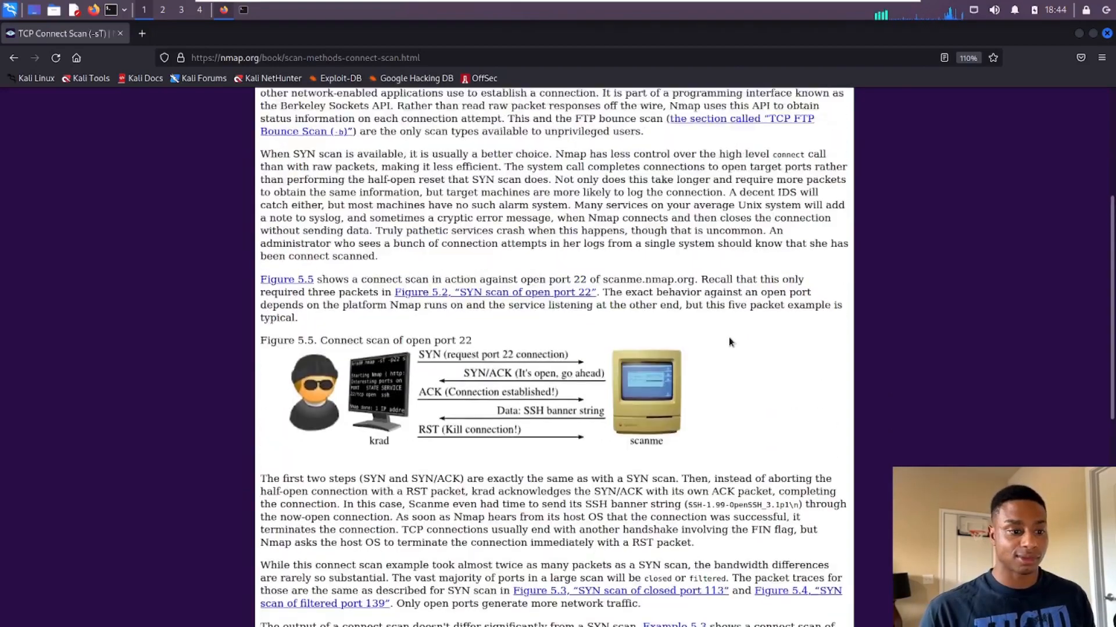
pyautogui.scroll(3)
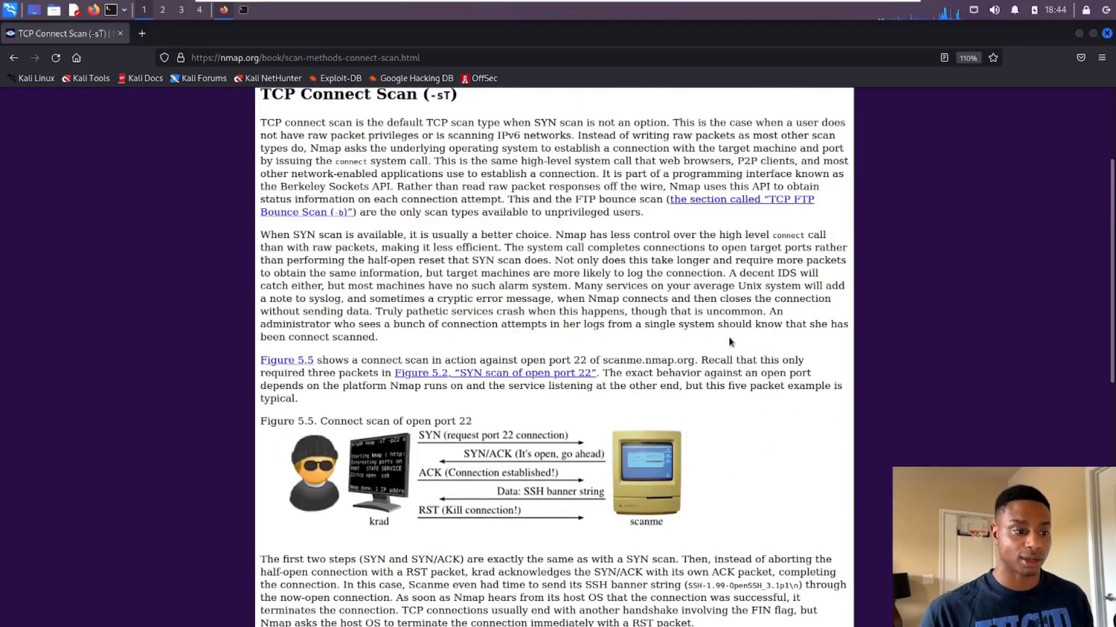
pyautogui.doubleClick(562, 259)
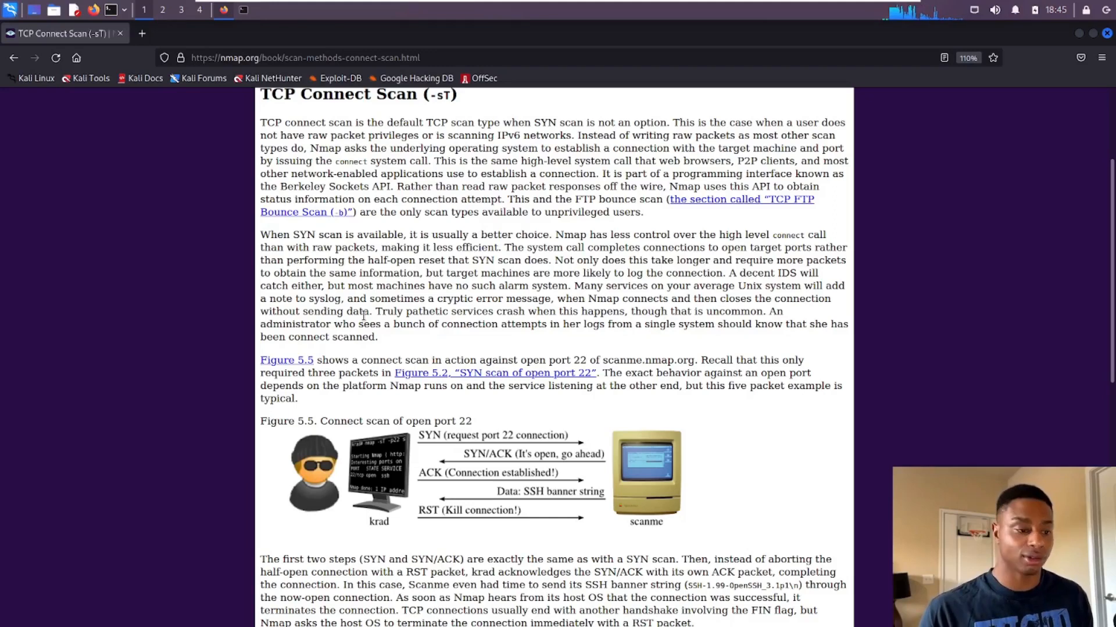
pyautogui.doubleClick(280, 324)
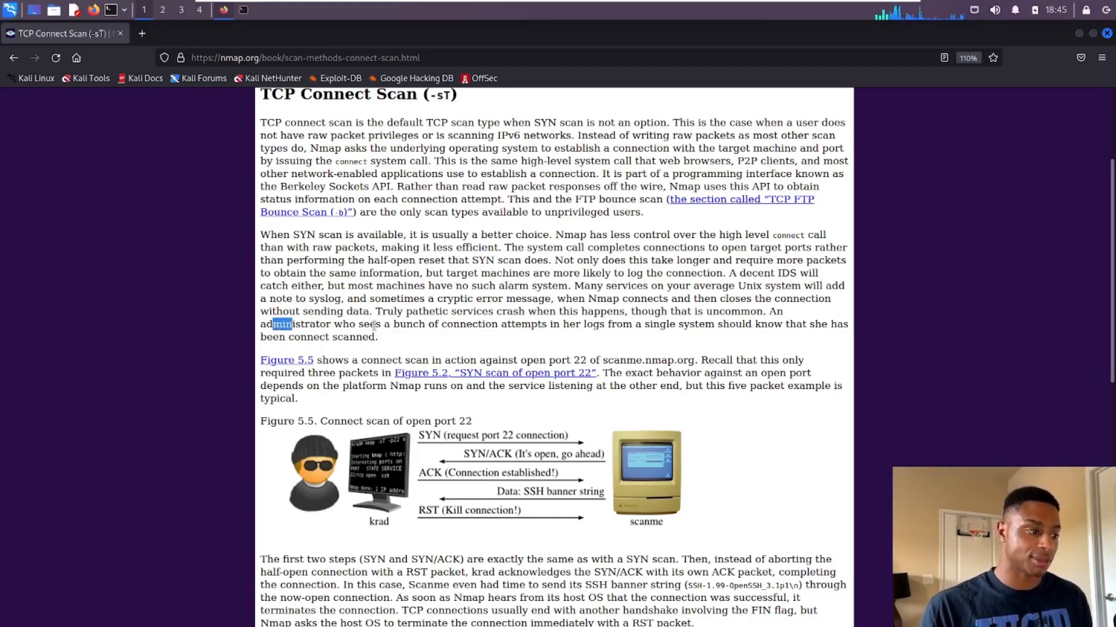
pyautogui.moveTo(285, 324); pyautogui.dragTo(425, 324)
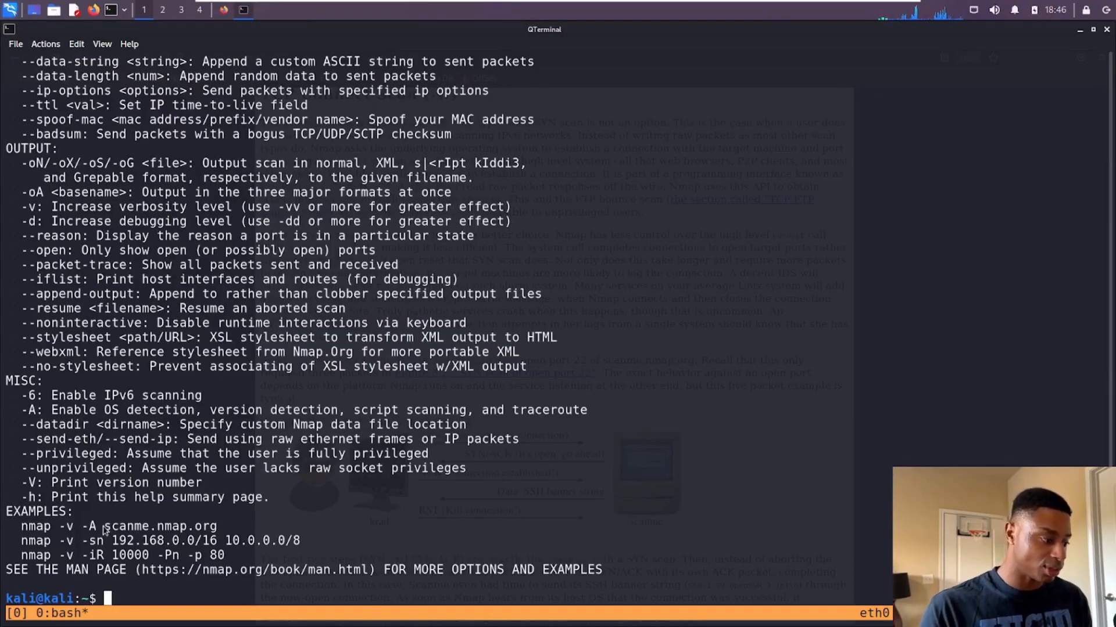
# Step: Select the scanme.nmap.org example target in the nmap help output
pyautogui.doubleClick(157, 527)
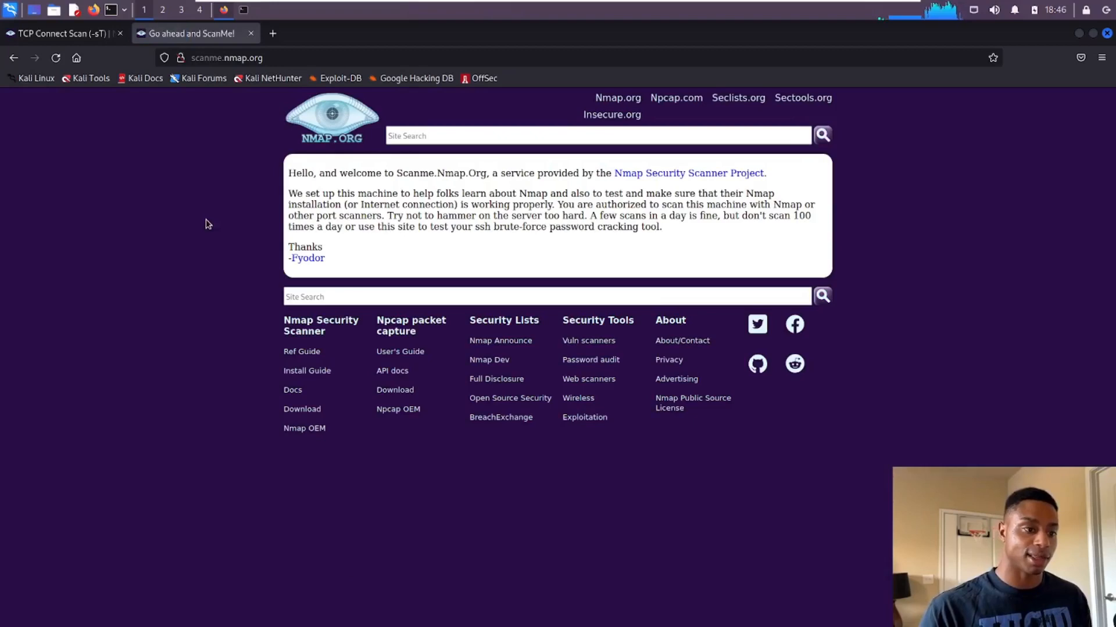
pyautogui.moveTo(248, 220)
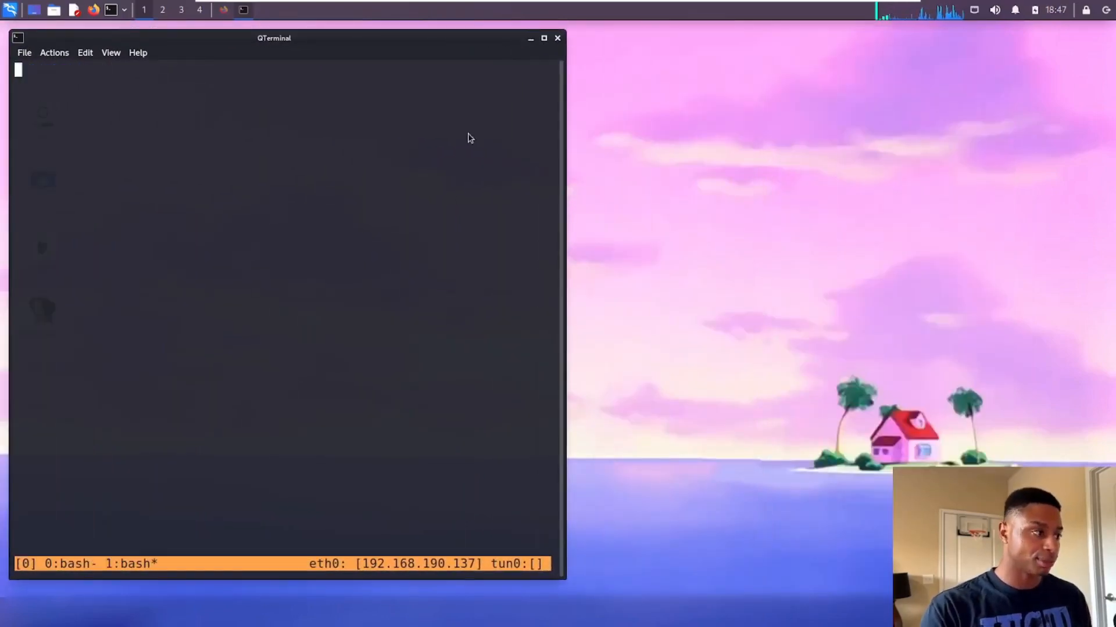
# Step: Launch wireshark from the terminal to capture eth0 traffic filtered to tcp
pyautogui.write('wireshark')
pyautogui.write('tcp')
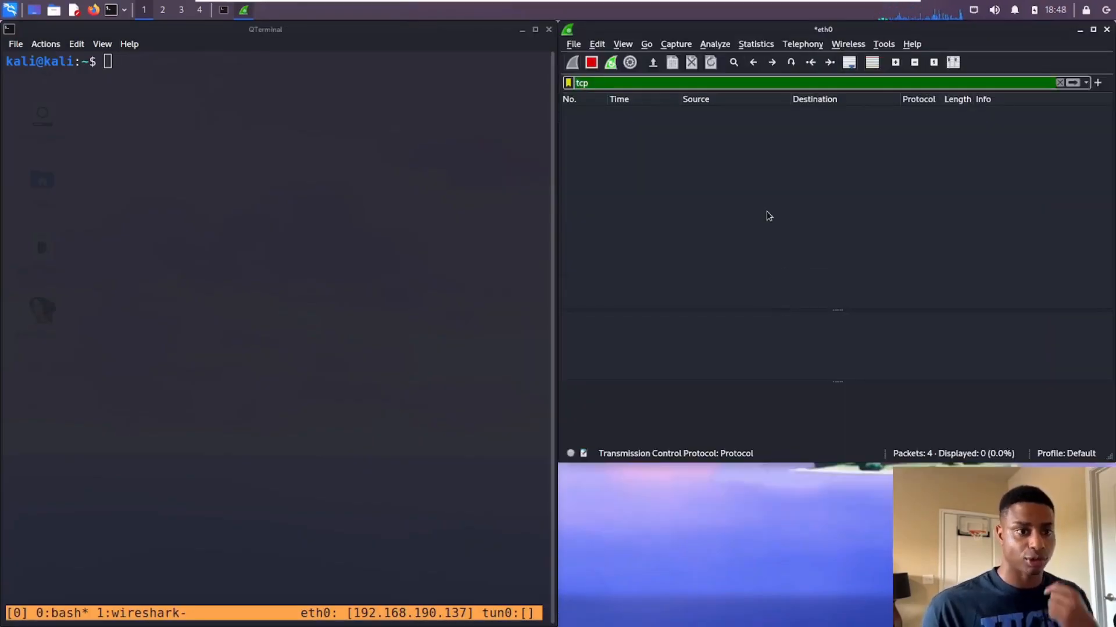
# Step: Run nmap scanme.nmap.org, finding ports 22, 80, 9929 and 31337 open
pyautogui.write('nmap')
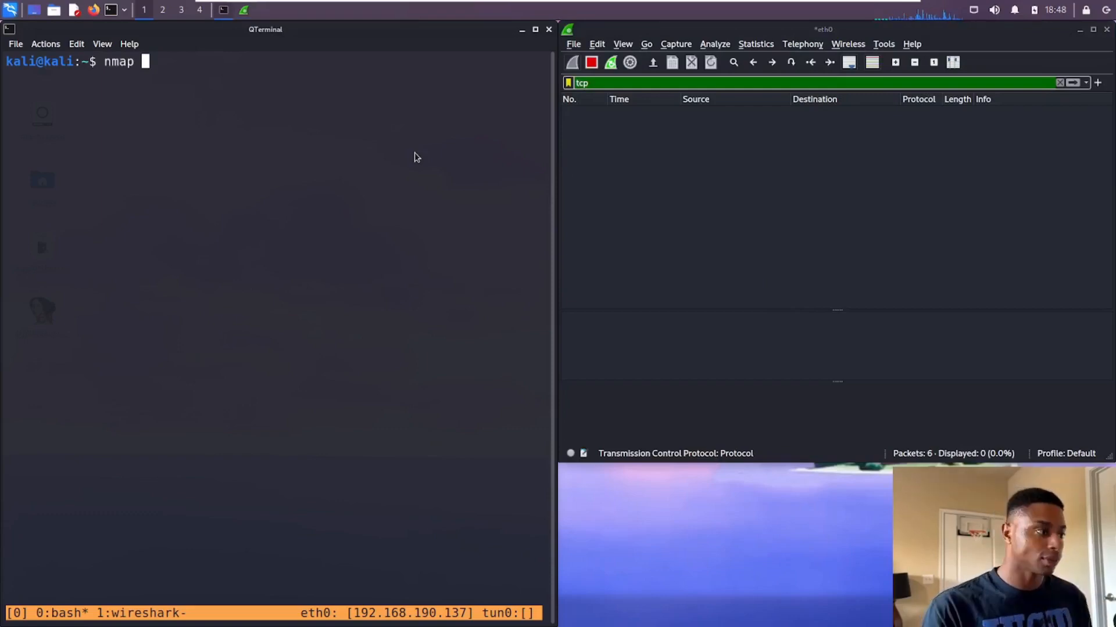
pyautogui.write('scanme.nmap.org')
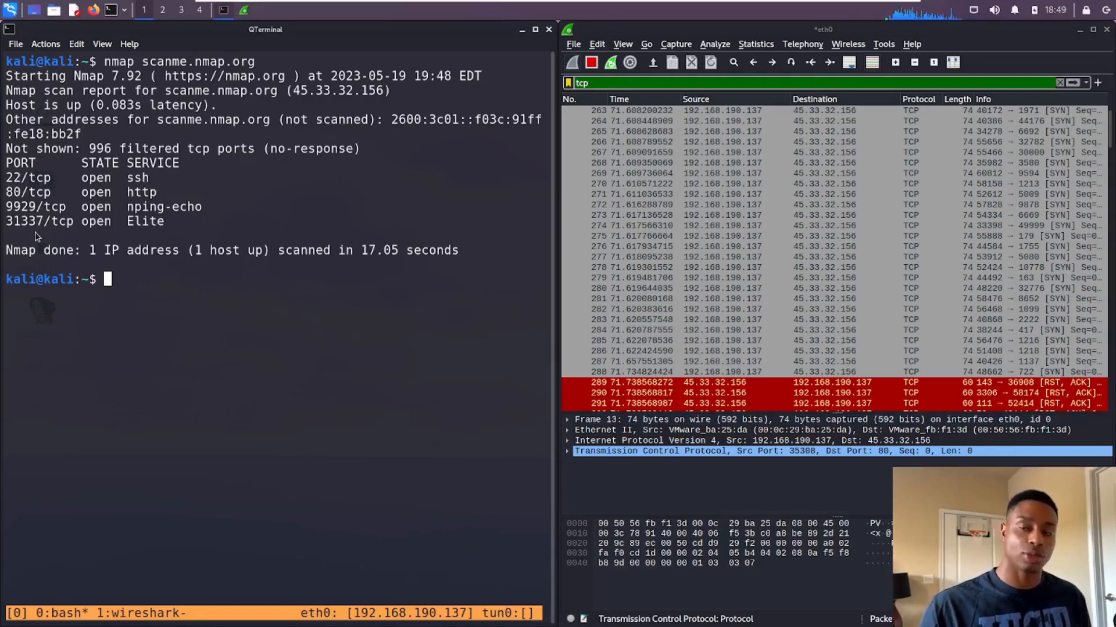
pyautogui.moveTo(159, 201)
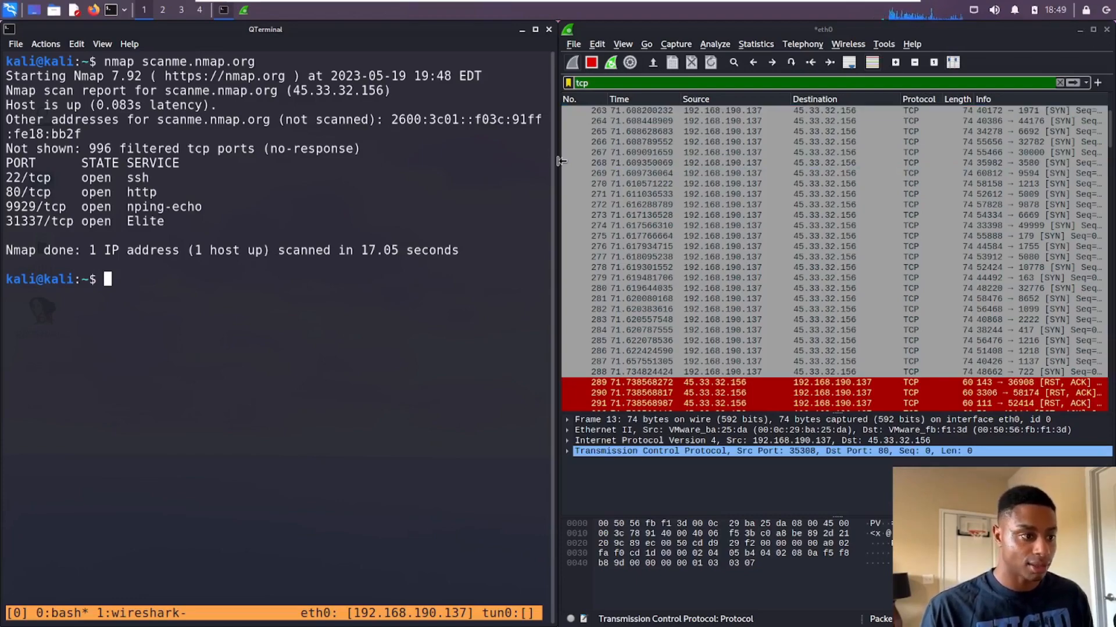
pyautogui.click(711, 162)
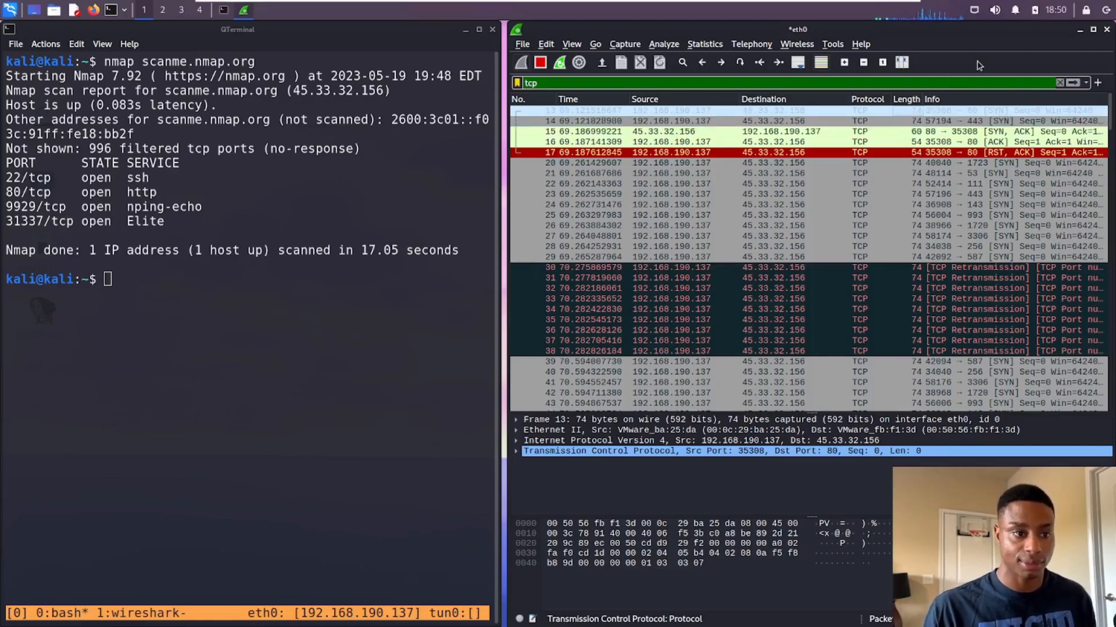
pyautogui.click(669, 110)
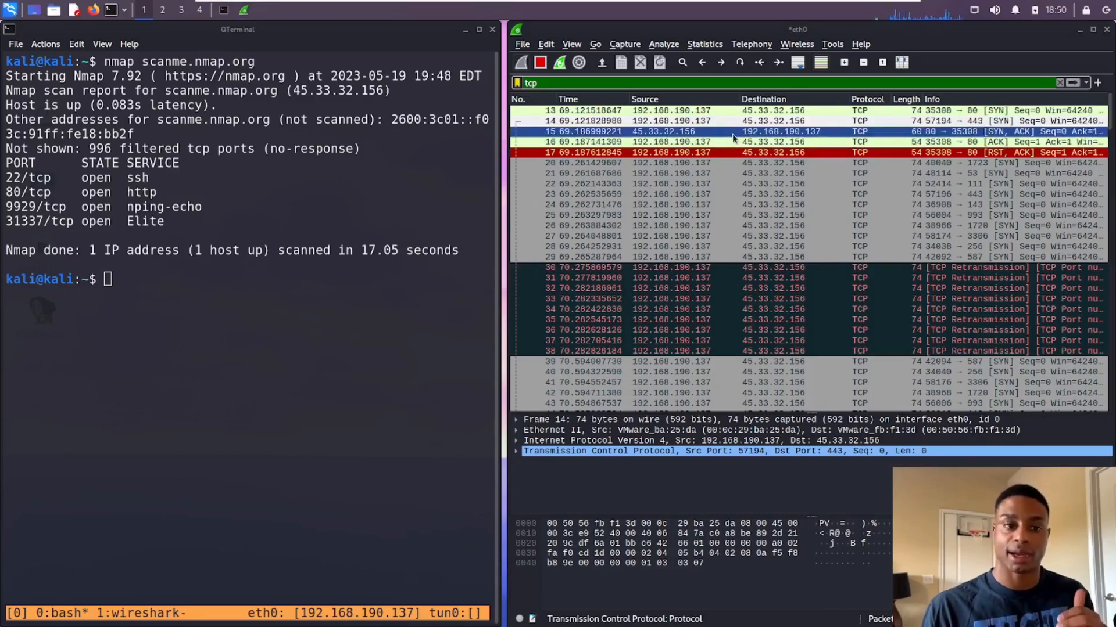
pyautogui.moveTo(1028, 131)
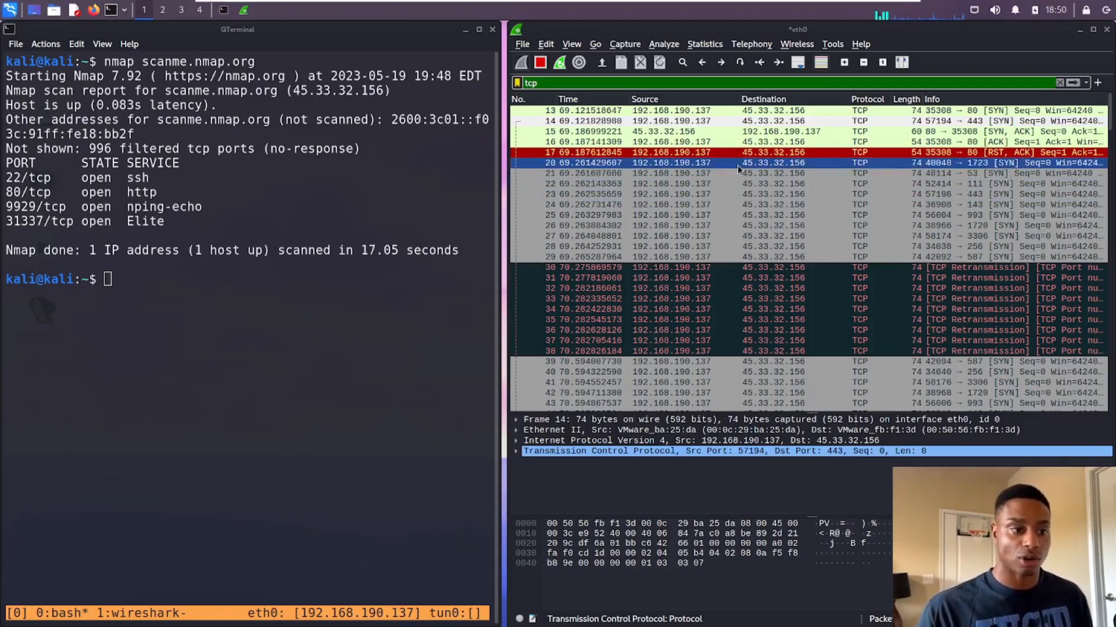
pyautogui.click(740, 194)
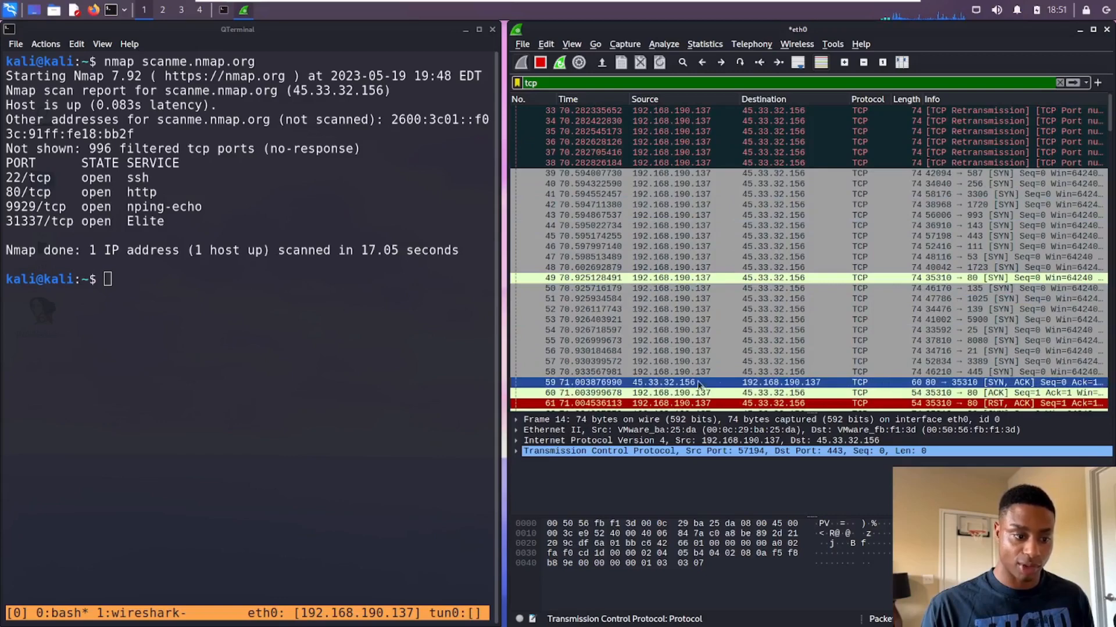
pyautogui.click(684, 393)
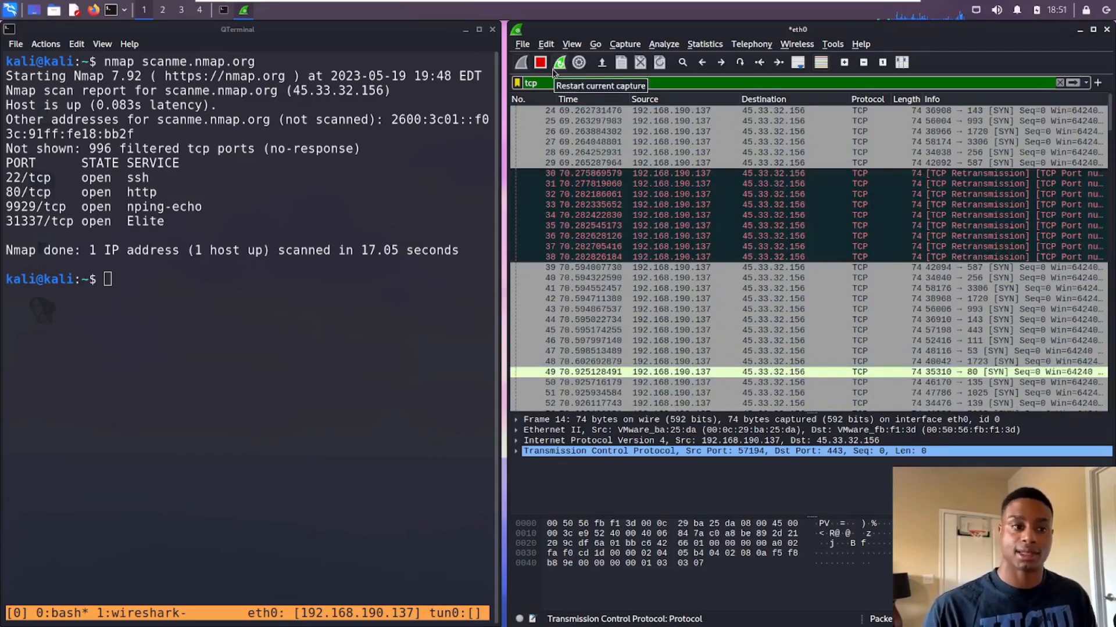
pyautogui.moveTo(532, 77)
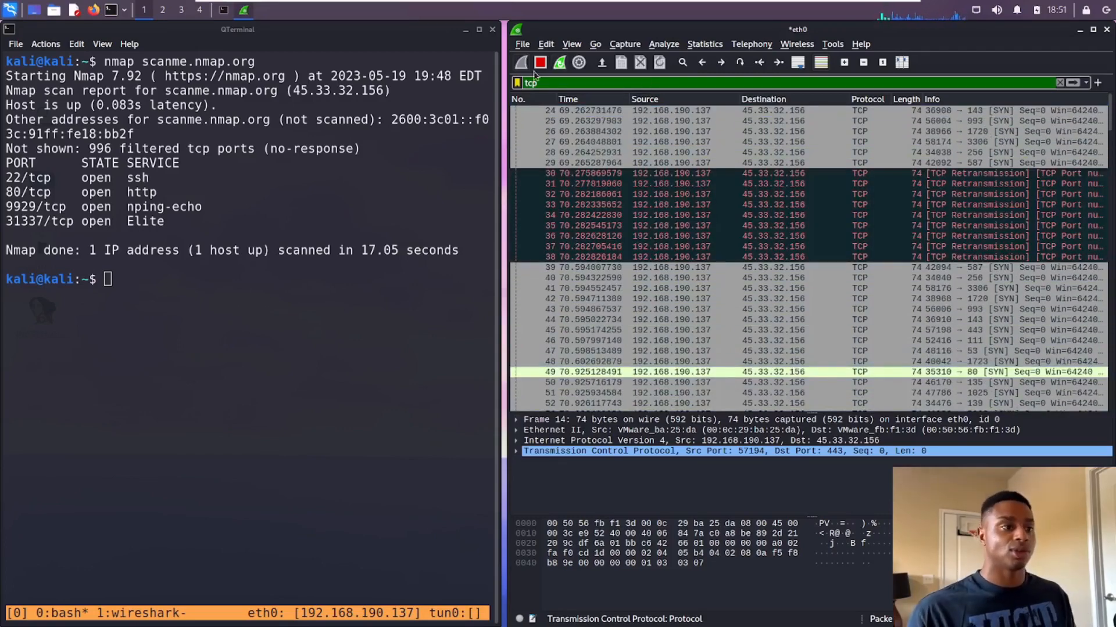
# Step: Restart the Wireshark capture, discarding the connect scan's packets unsaved
pyautogui.click(521, 63)
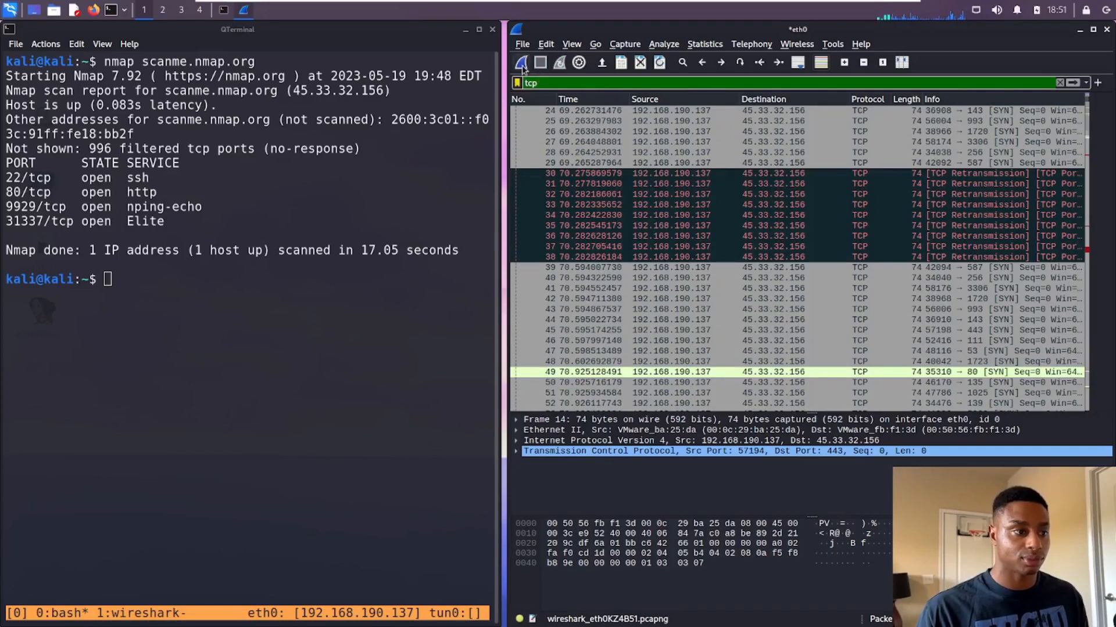
pyautogui.click(521, 62)
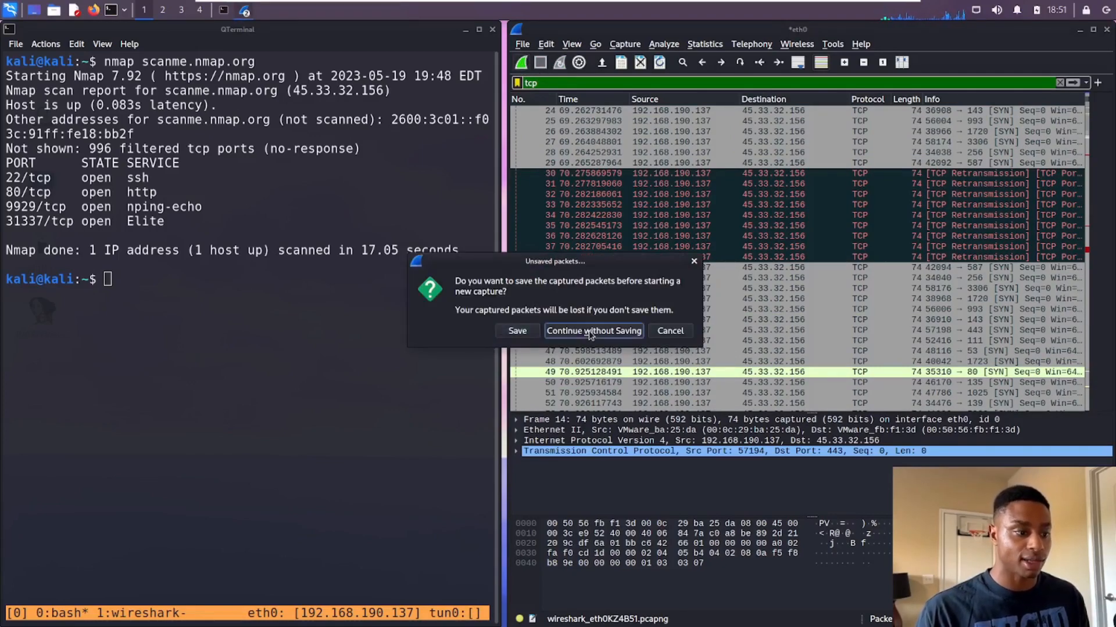
pyautogui.click(594, 331)
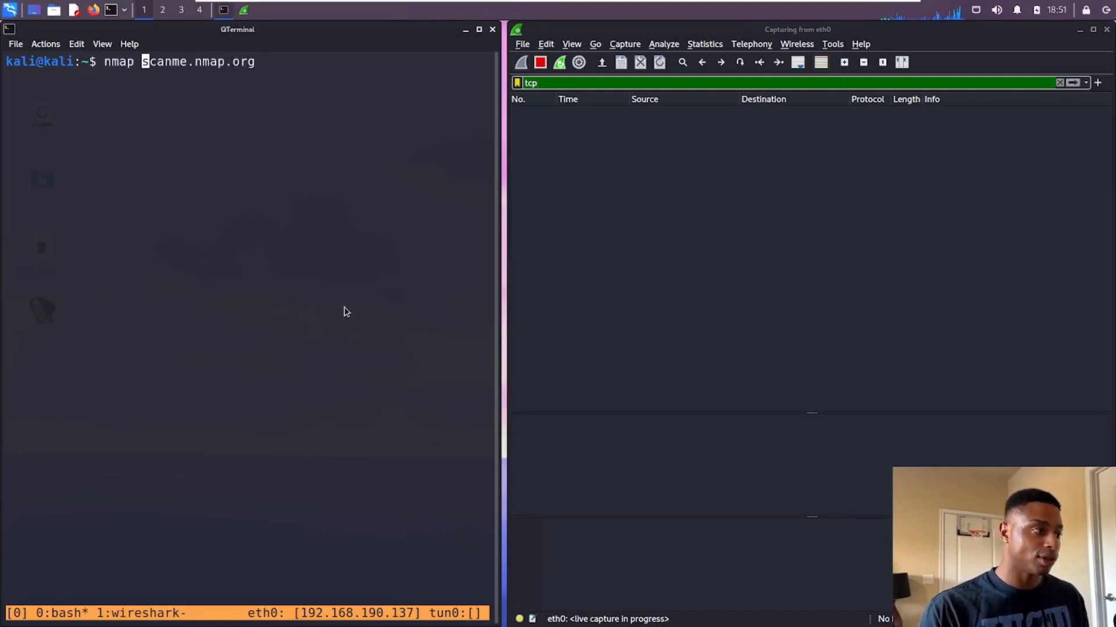
# Step: Run the scan again as sudo nmap -sS for a SYN scan of scanme.nmap.org
pyautogui.write('-sS')
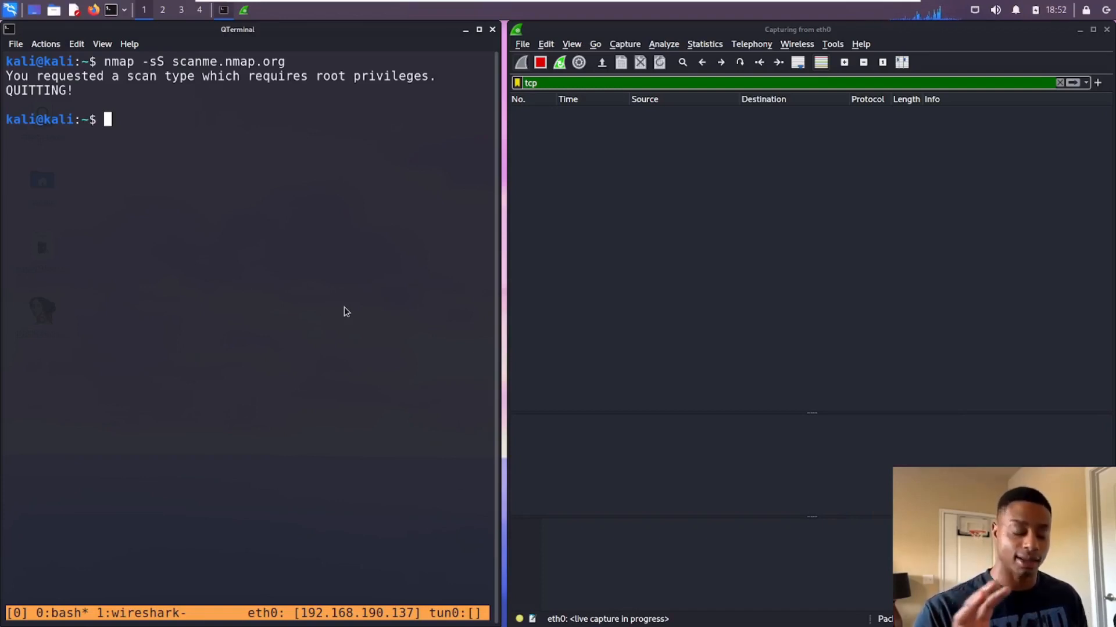
pyautogui.write('sudo')
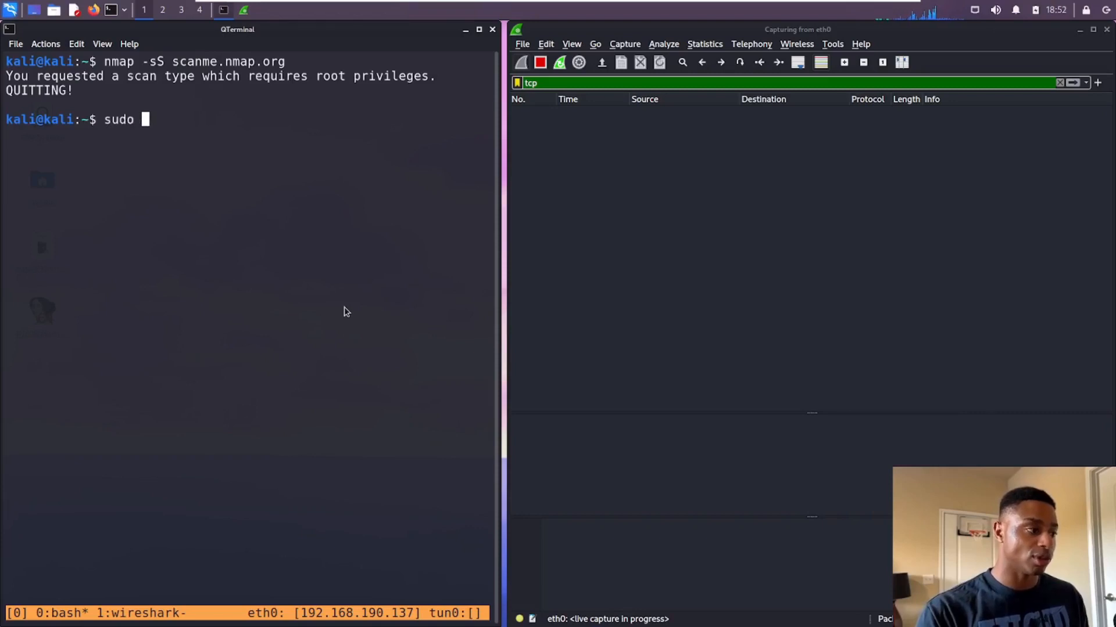
pyautogui.write('!!')
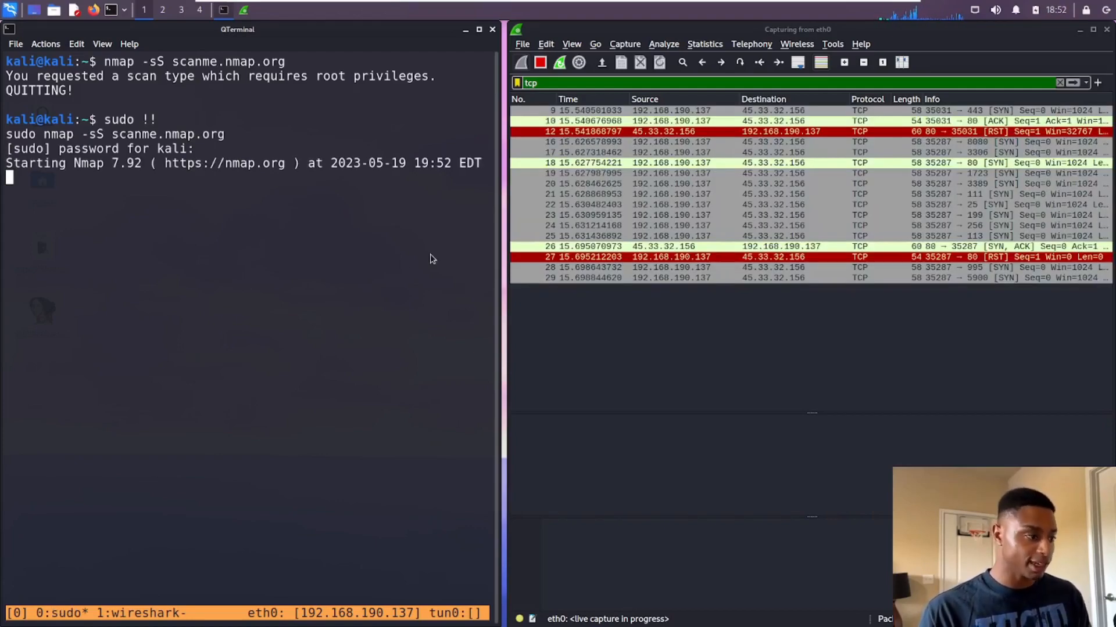
# Step: Show the details of packet 9, the SYN probe sent to port 443
pyautogui.click(669, 110)
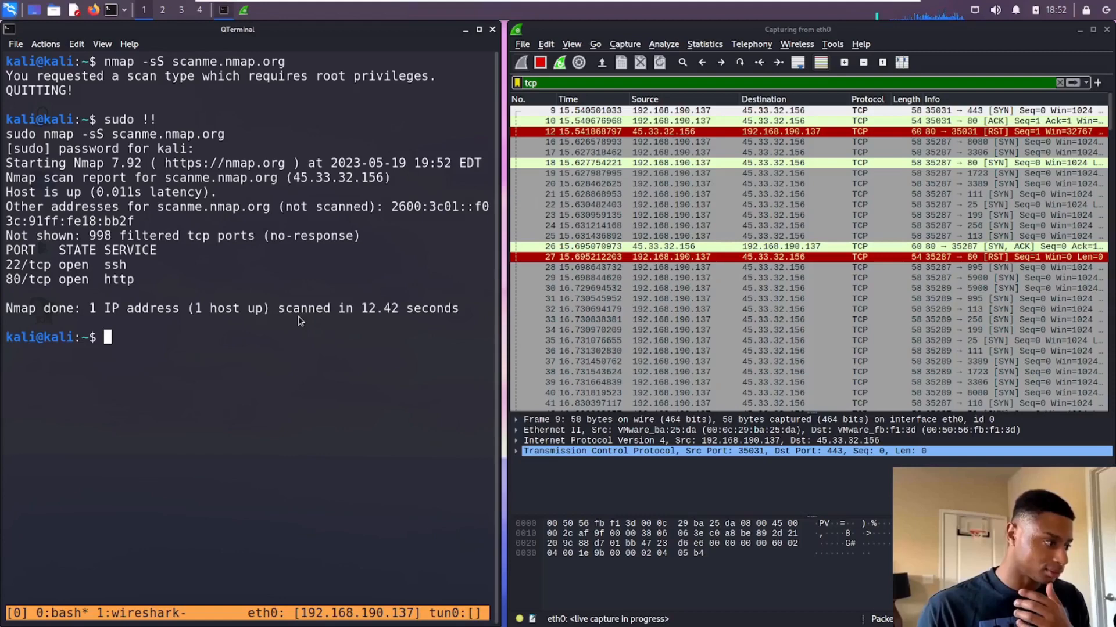
pyautogui.moveTo(375, 322)
pyautogui.write('n')
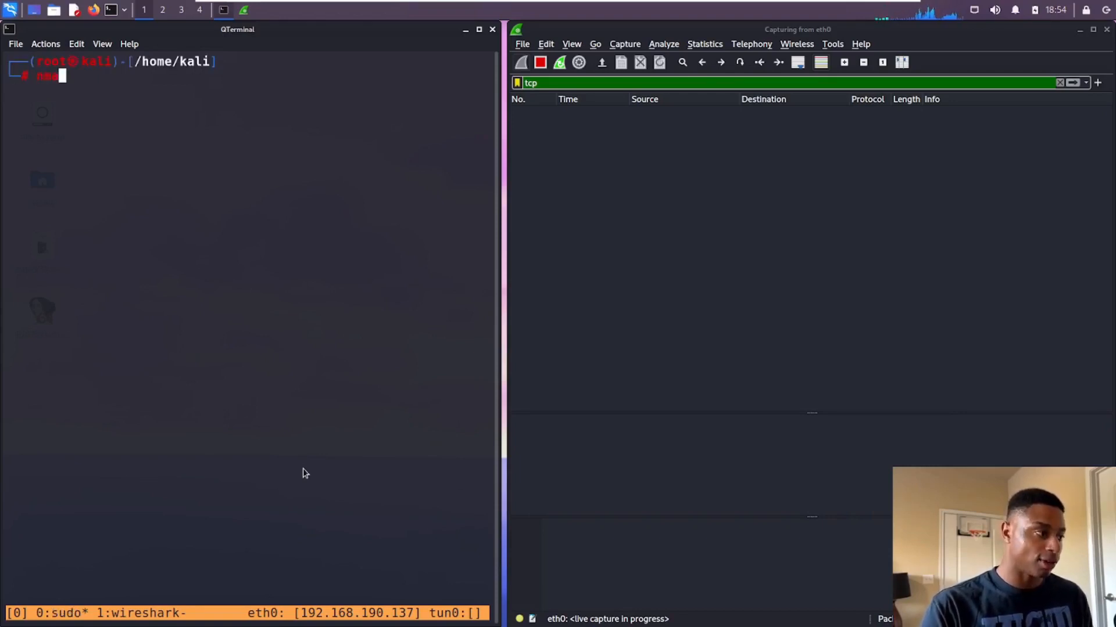
# Step: Run nmap -p 31337 scanme.nmap.org as root, showing port 31337 open as Elite
pyautogui.write('map -p')
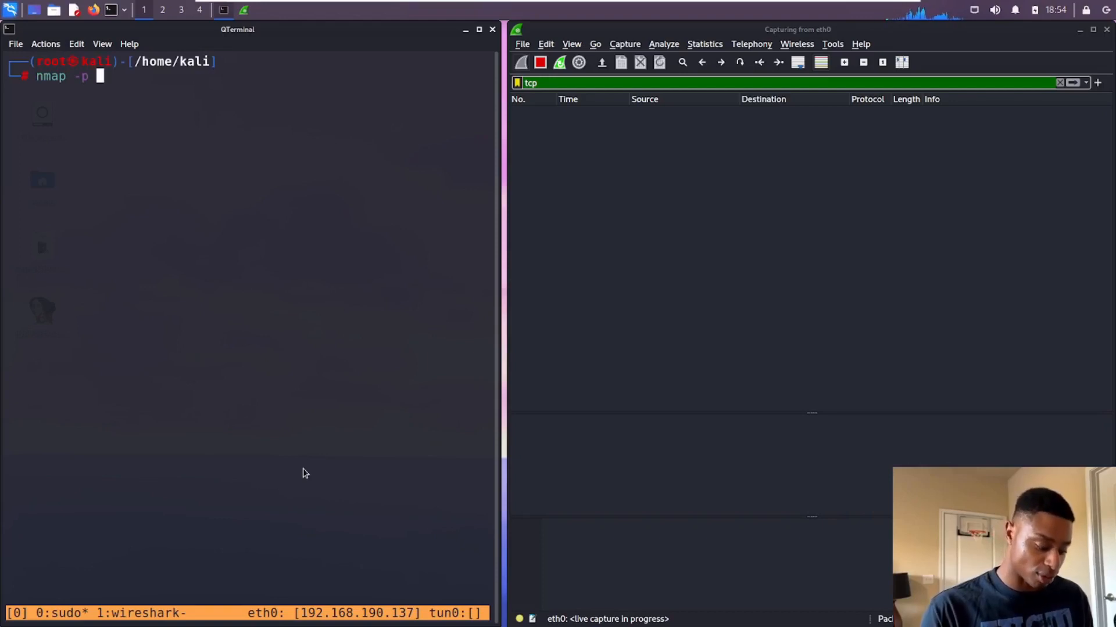
pyautogui.write('31337')
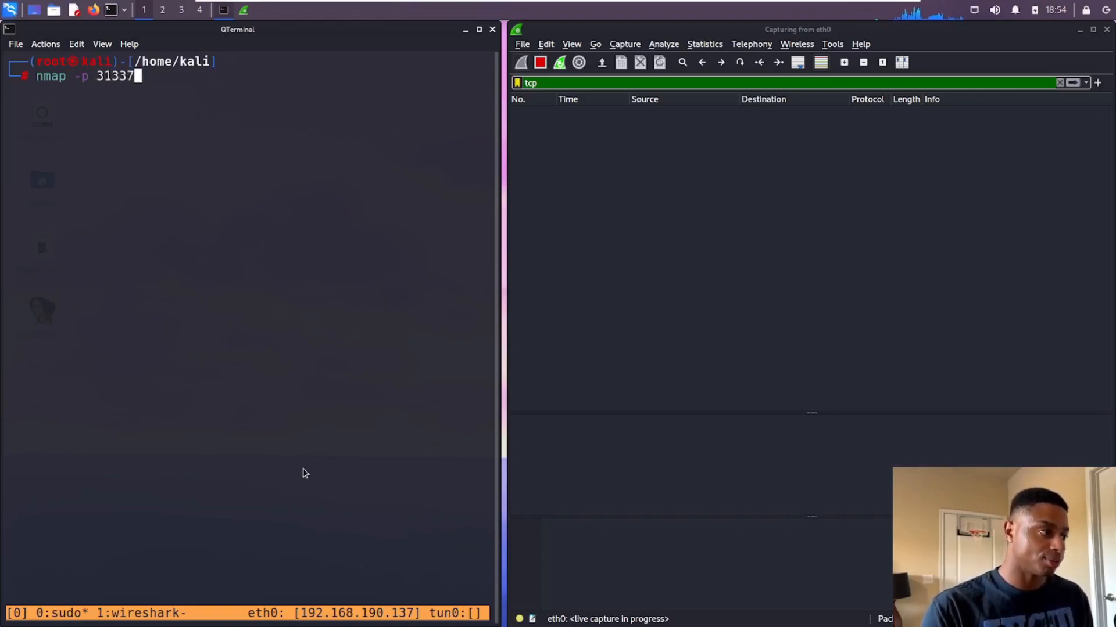
pyautogui.write('scan')
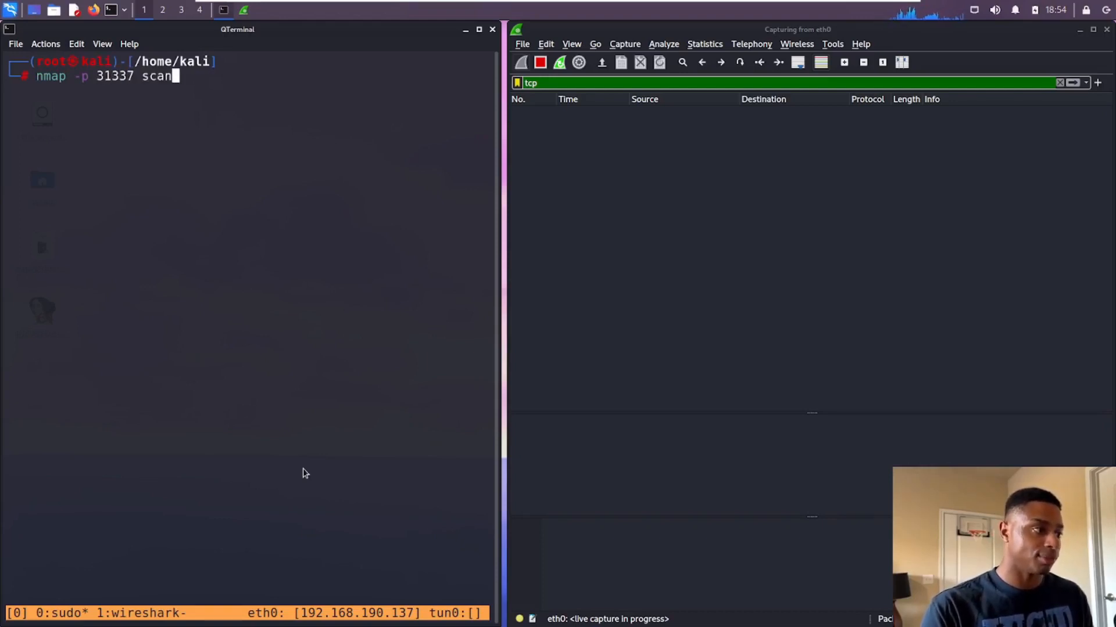
pyautogui.write('me')
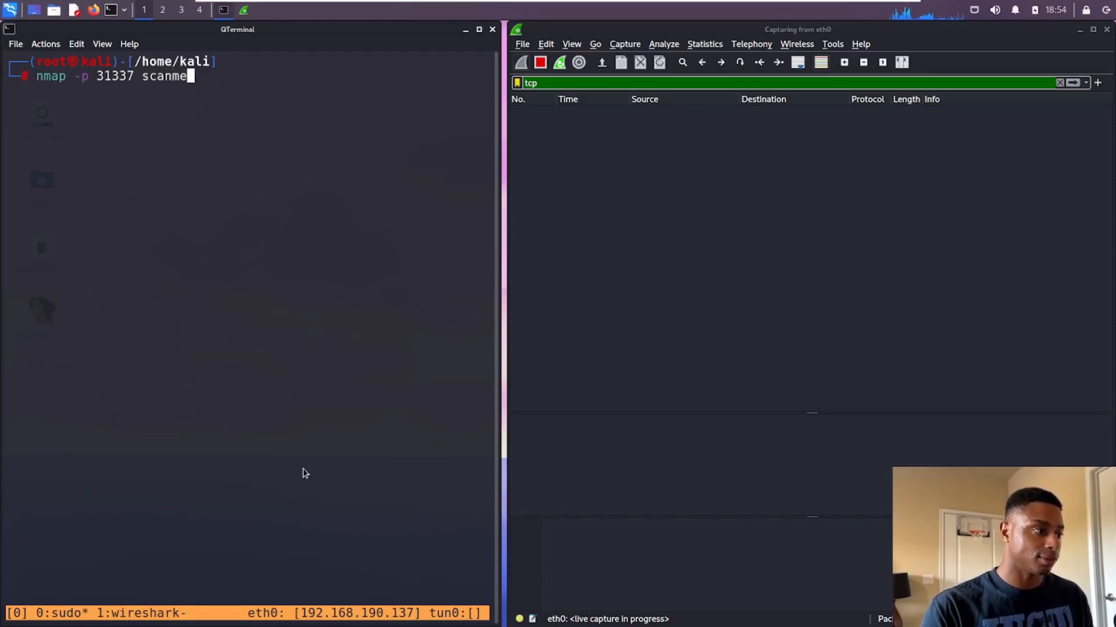
pyautogui.write('.nmap.org')
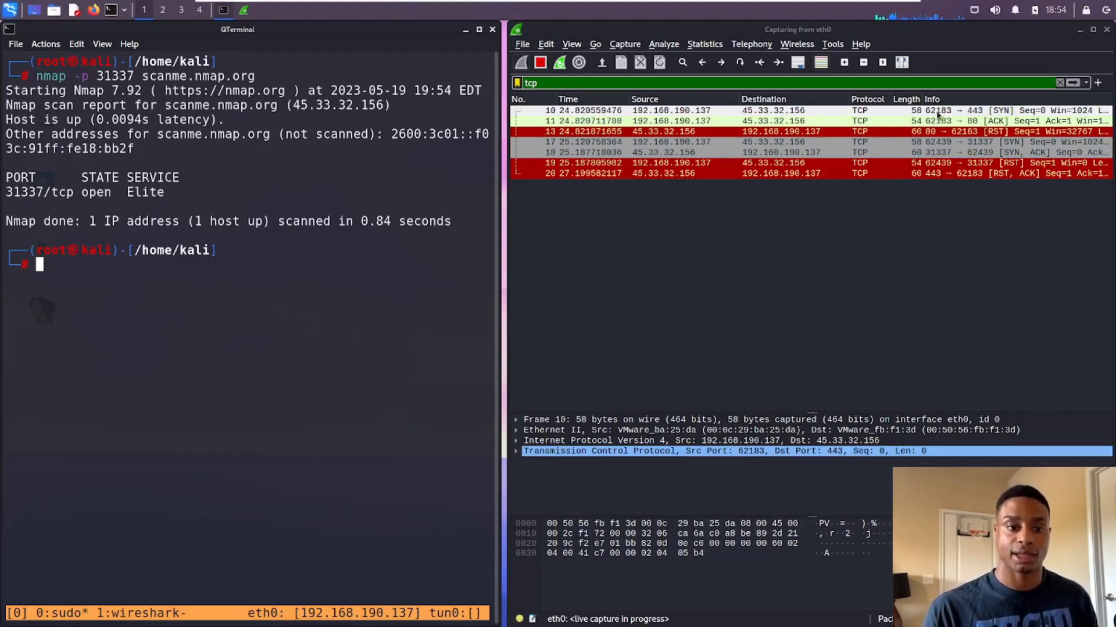
pyautogui.moveTo(157, 338)
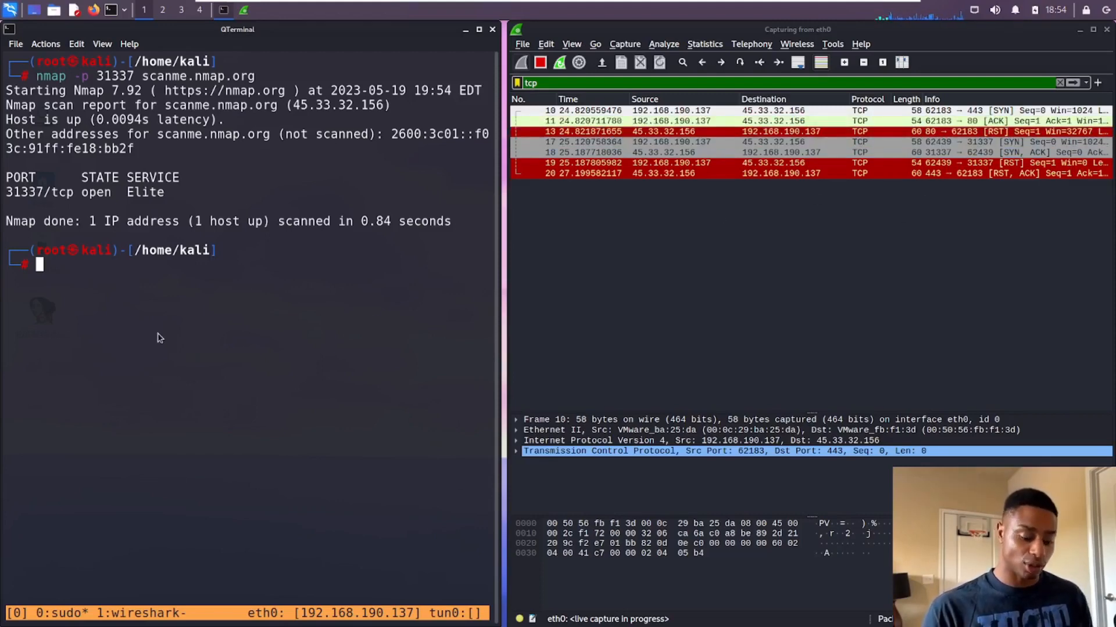
# Step: Run nmap -p 31337 scanme.nmap.org again while Wireshark logs new SYN probes to 45.33.32.156
pyautogui.write('nmap -p 31337 scanme.nmap.org')
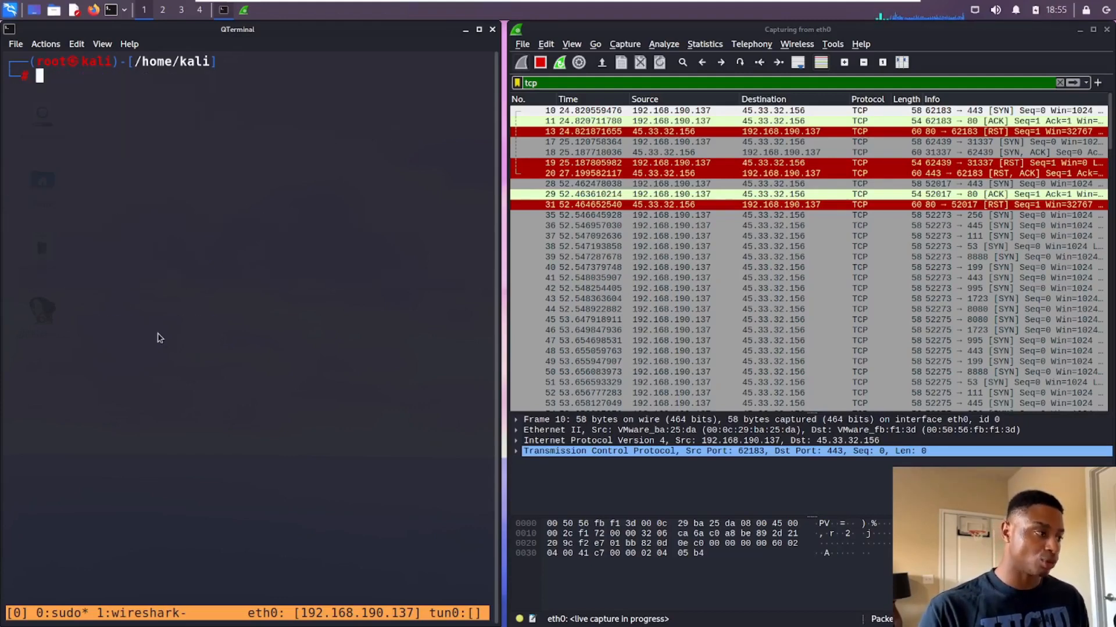
# Step: Run cat /etc/services to list service names and port numbers from tcpmux and ftp
pyautogui.write('cat /etc/server')
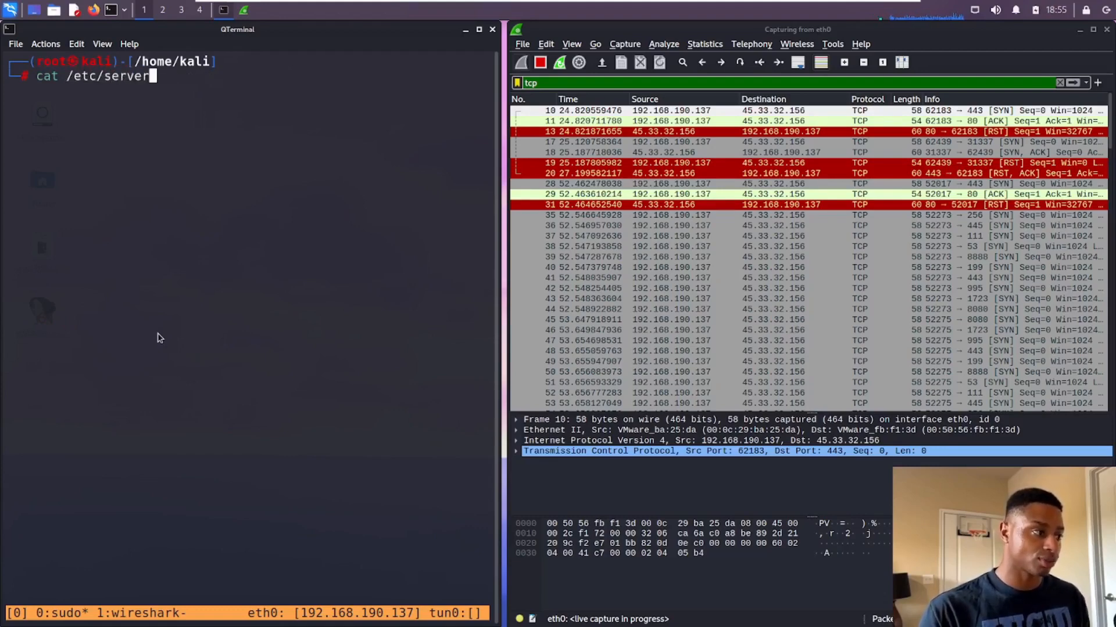
pyautogui.write('ices')
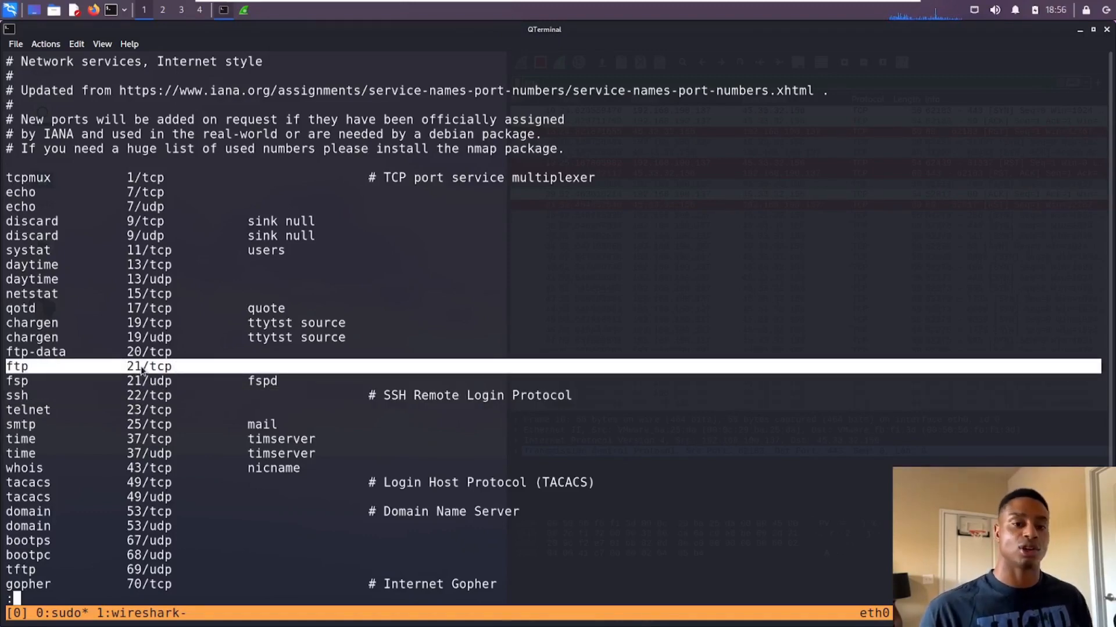
pyautogui.moveTo(189, 459)
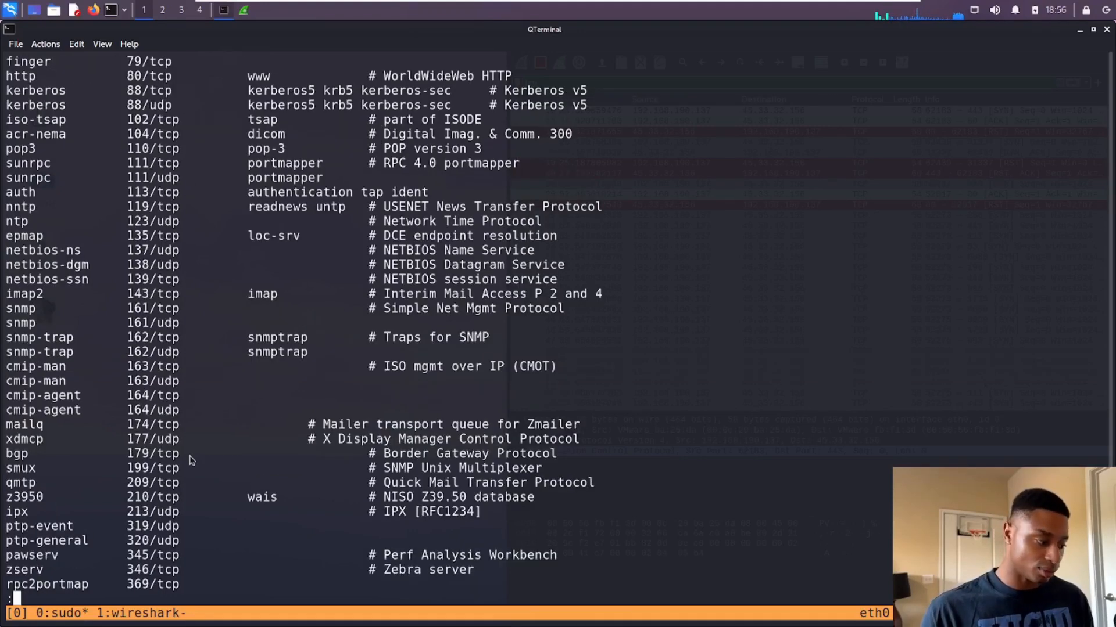
pyautogui.moveTo(223, 308)
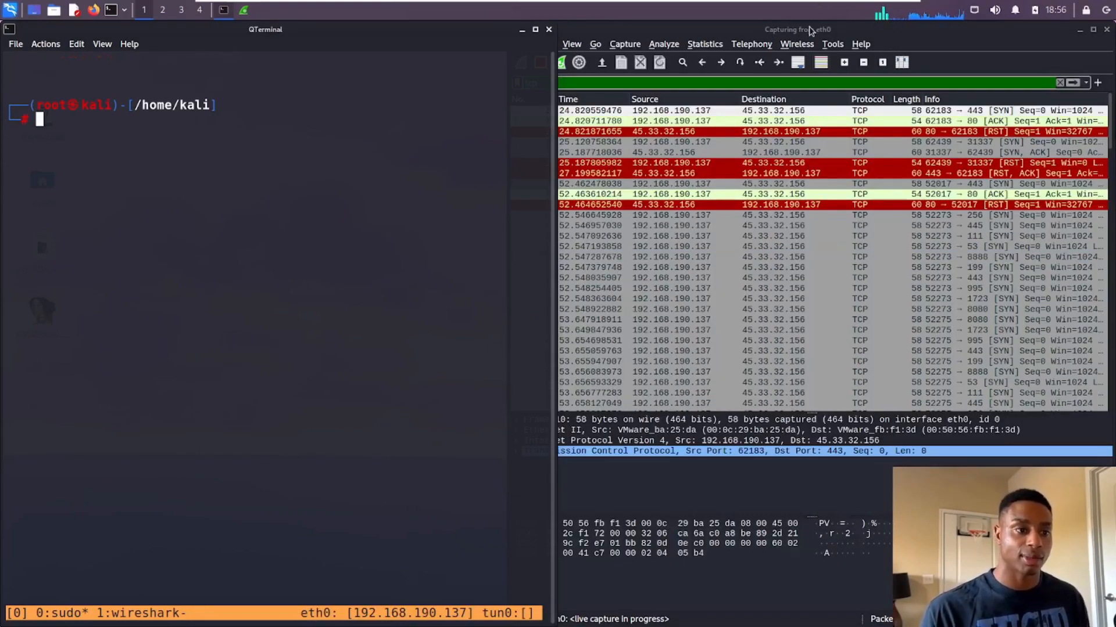
# Step: Edit the display filter bar's tcp text so the filter can be cleared and reapplied
pyautogui.write('tcp')
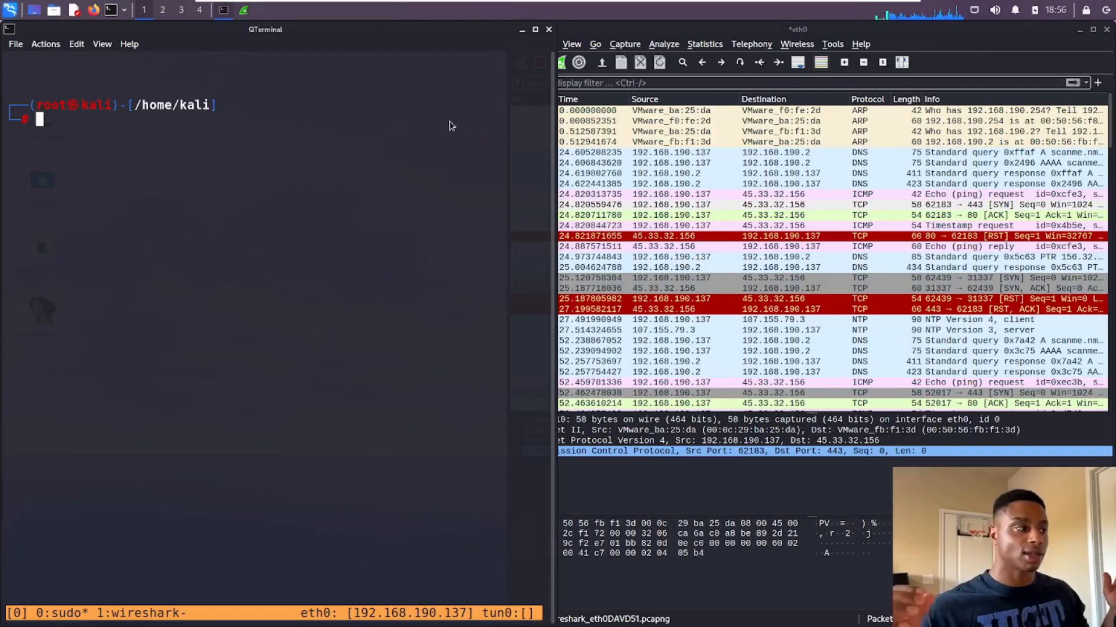
pyautogui.moveTo(356, 167)
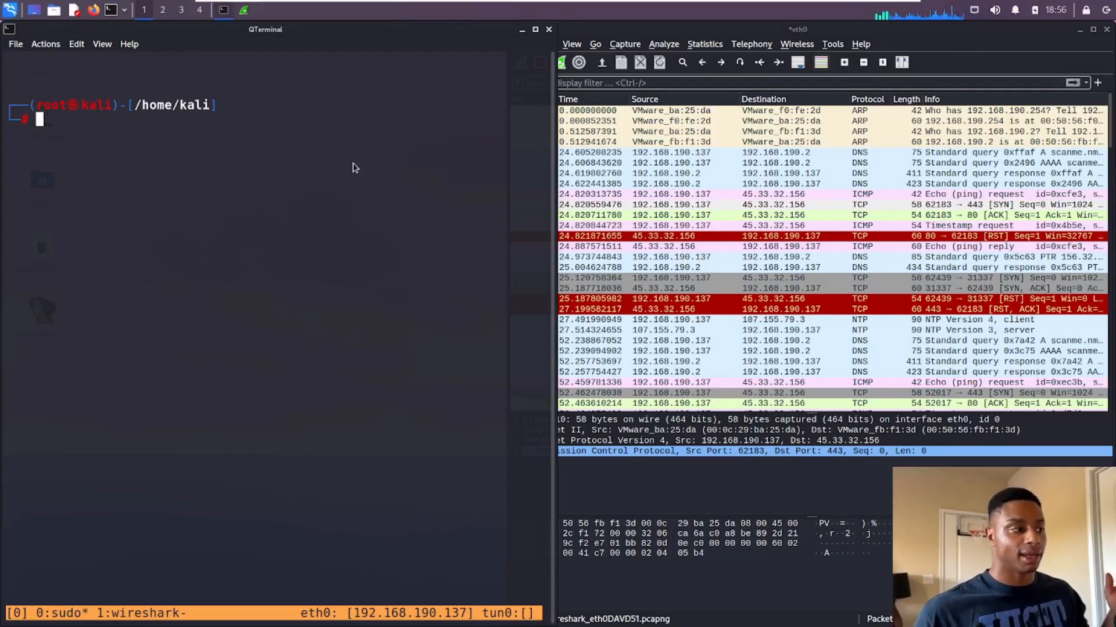